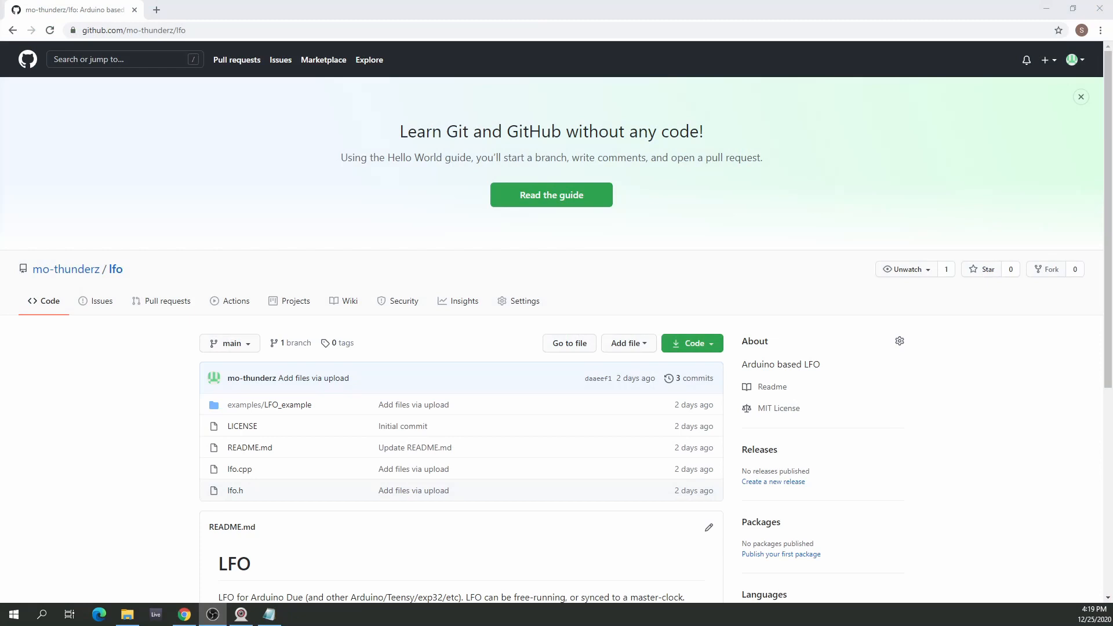
{"action": "mouse_move", "coordinate": [572, 267]}
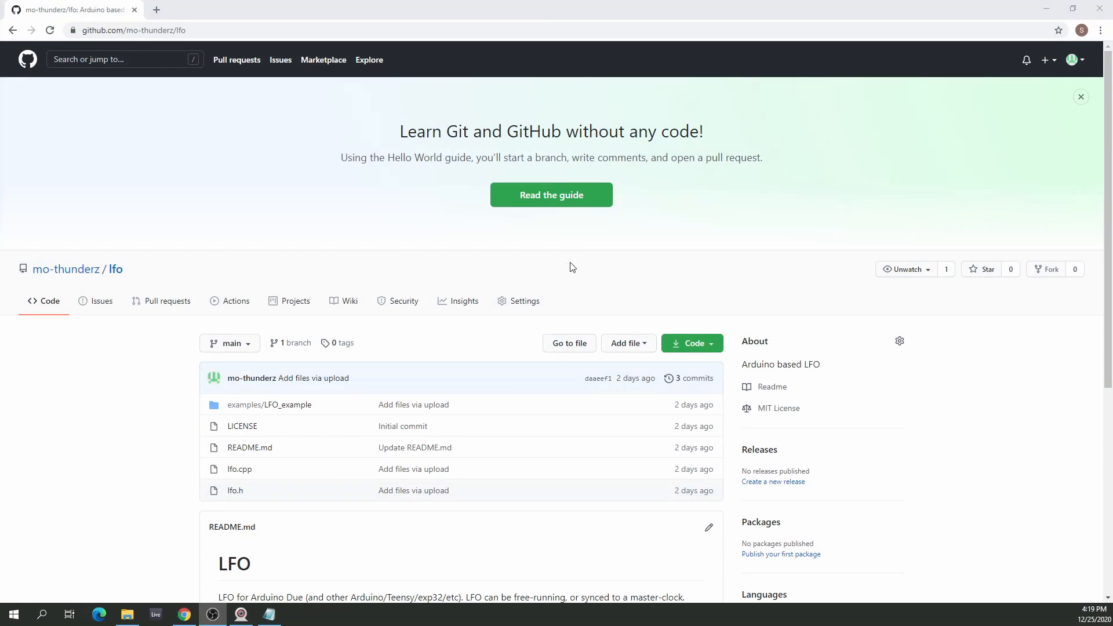
Step: Download the lfo repository from GitHub's Code menu as lfo-main.zip
{"action": "left_click", "coordinate": [689, 343]}
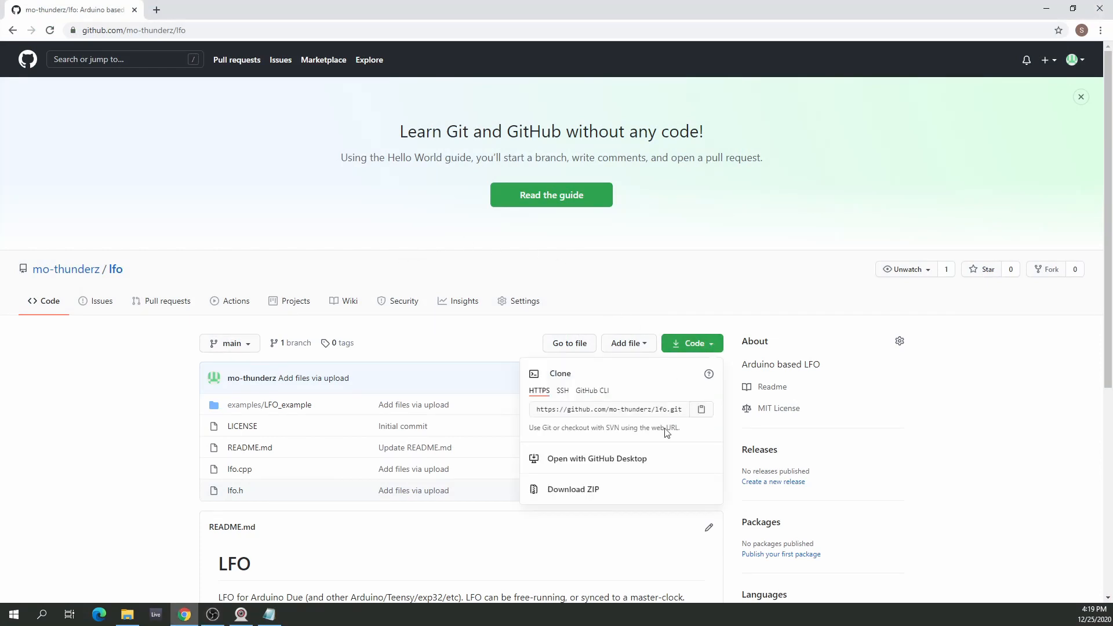
{"action": "left_click", "coordinate": [573, 489]}
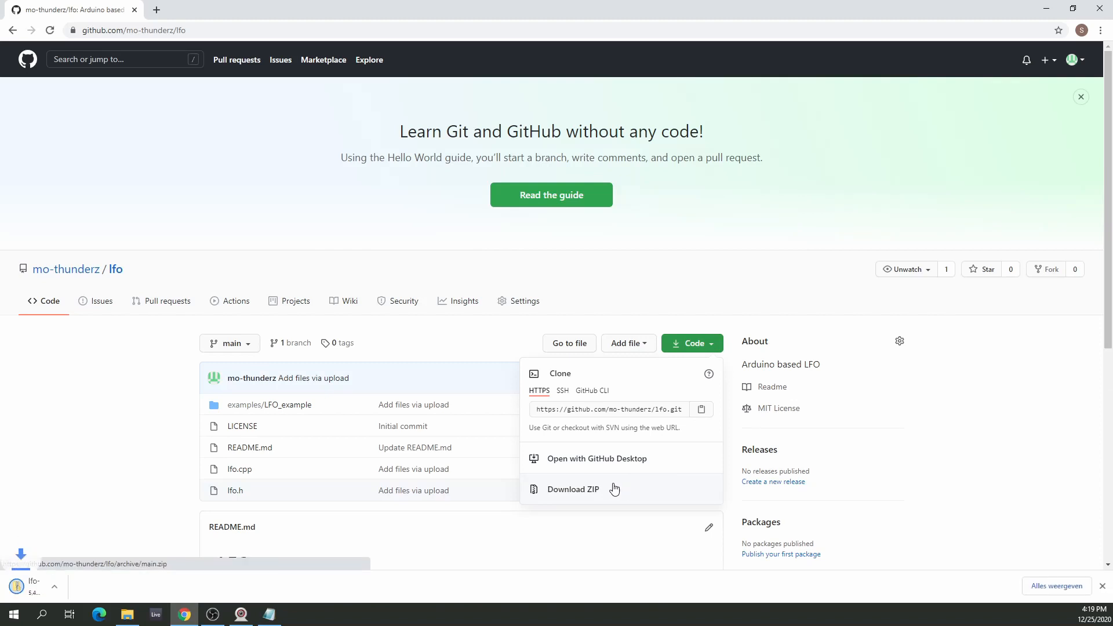
{"action": "left_click", "coordinate": [126, 586]}
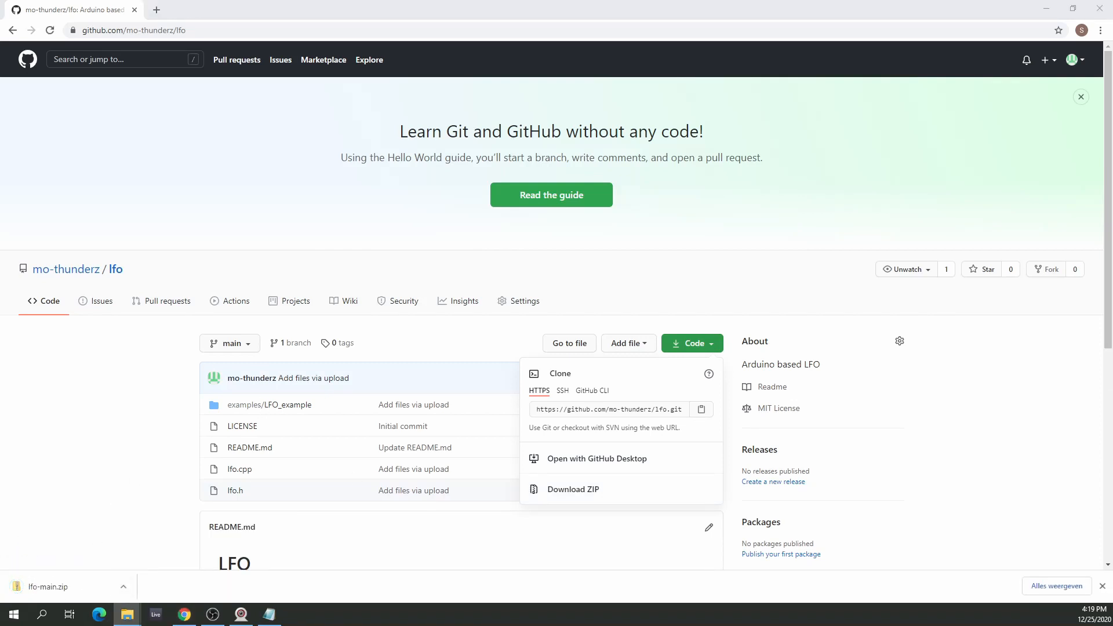
Step: Extract lfo-main.zip into Downloads with 7-Zip and rename the extracted folder to lfo
{"action": "left_click", "coordinate": [46, 586]}
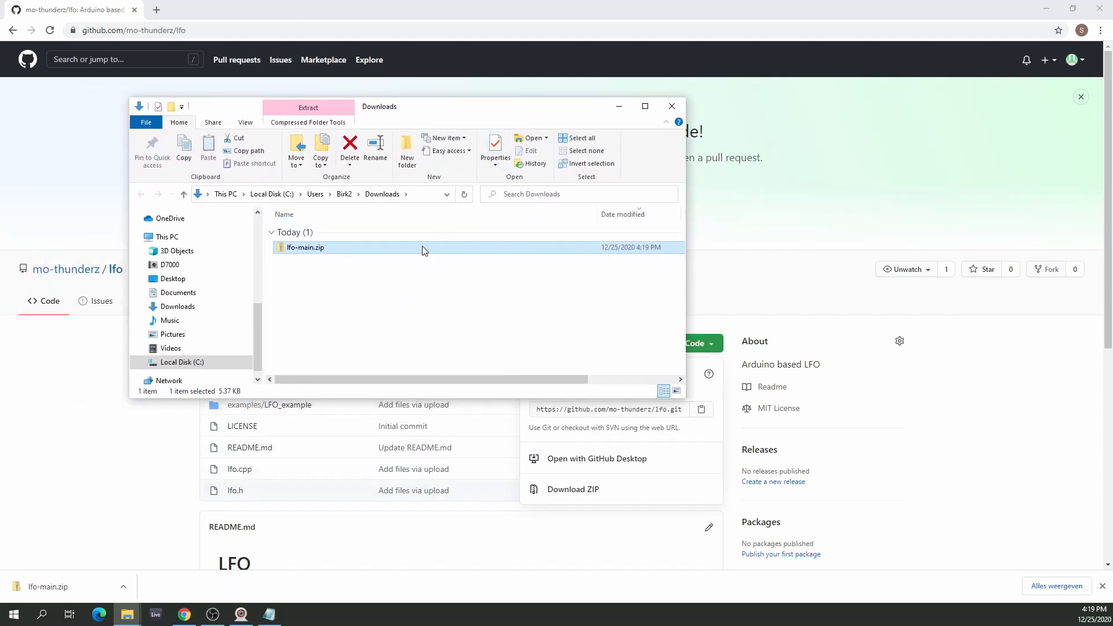
{"action": "right_click", "coordinate": [305, 247]}
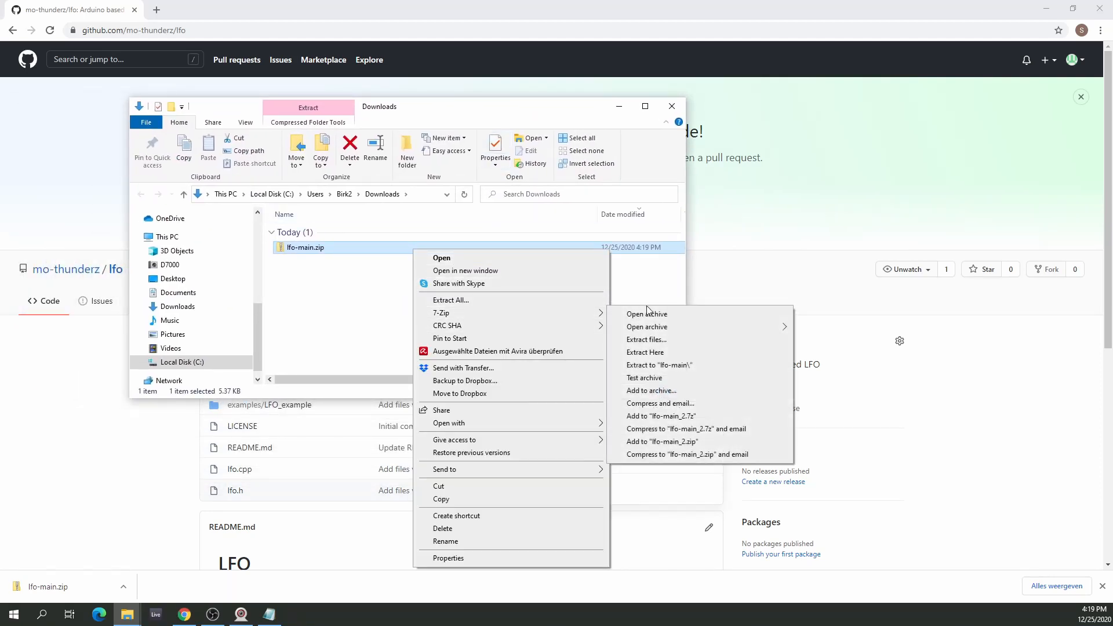
{"action": "left_click", "coordinate": [323, 318]}
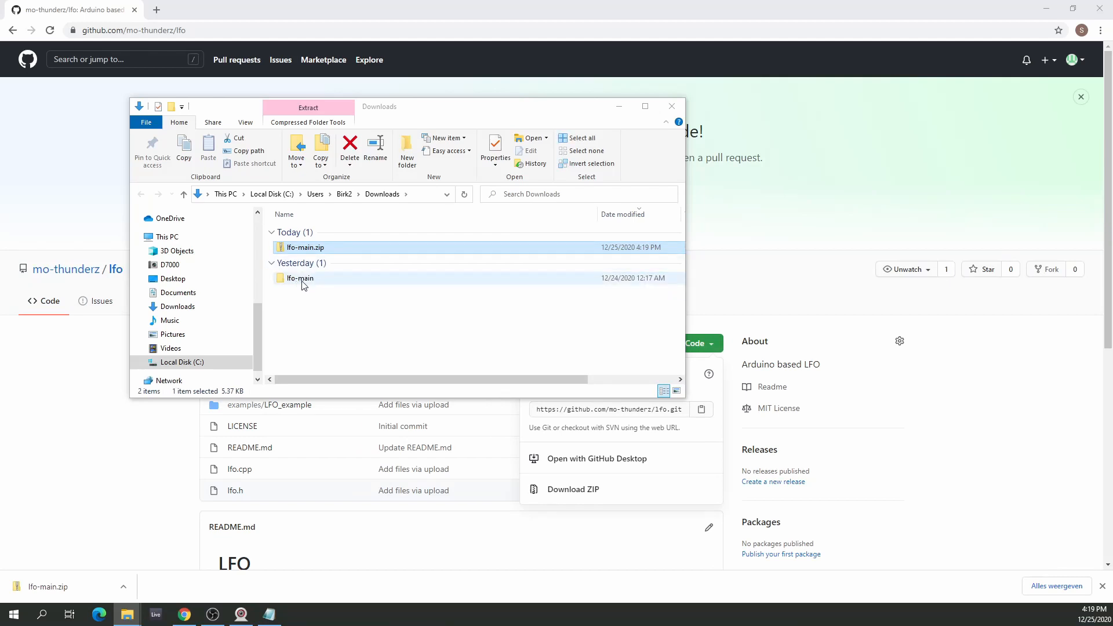
{"action": "left_click", "coordinate": [299, 278]}
{"action": "type", "text": "lfo"}
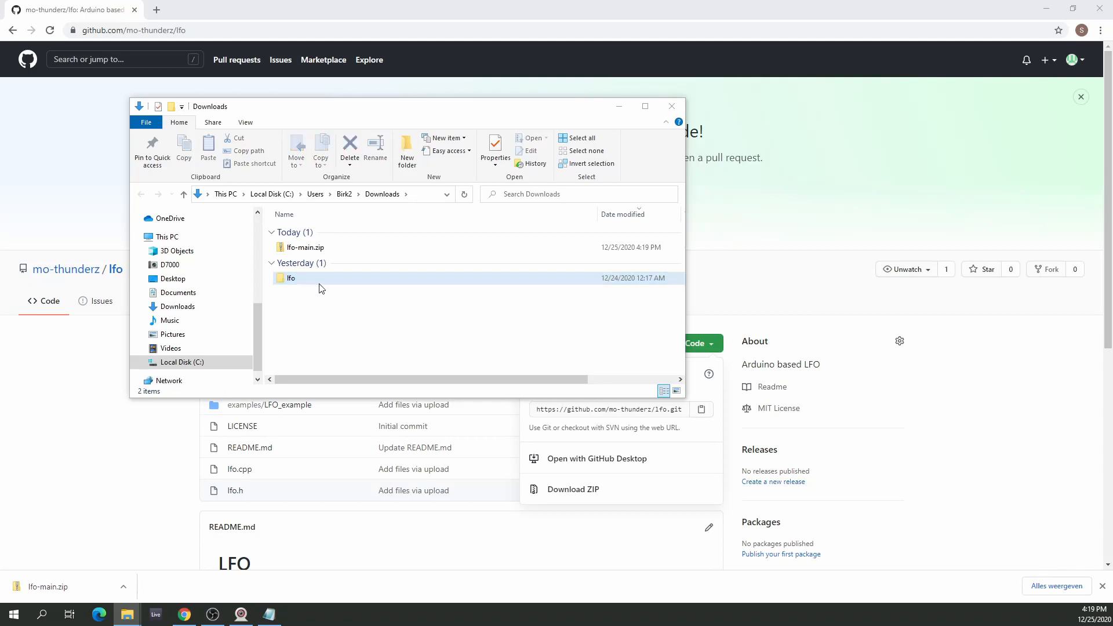
Step: Move the lfo folder into Documents\Arduino\libraries
{"action": "left_click", "coordinate": [290, 277]}
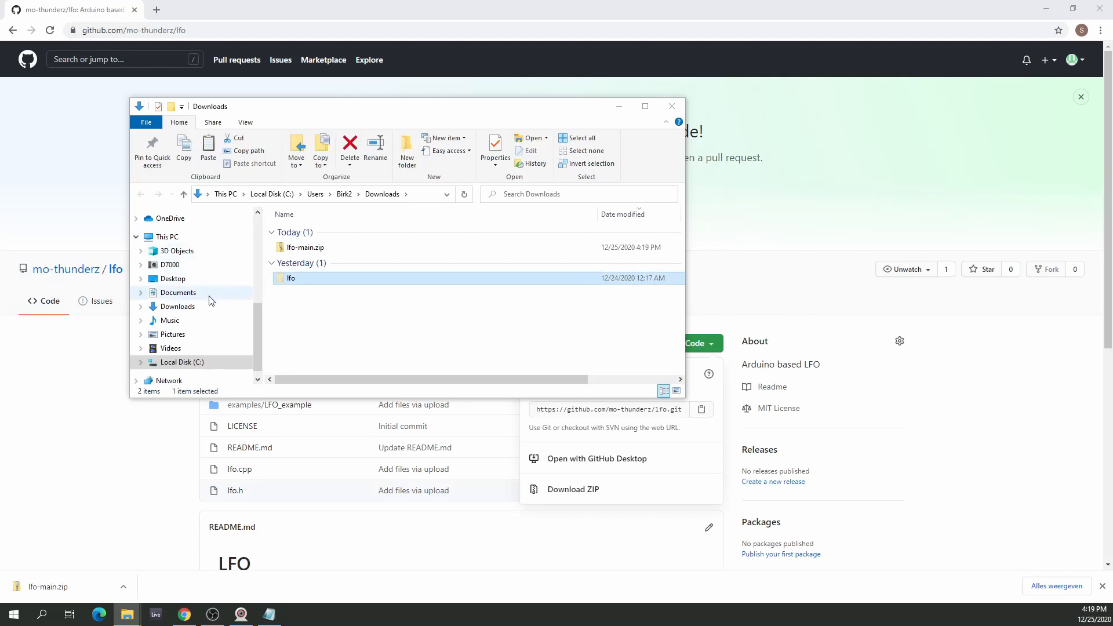
{"action": "left_click", "coordinate": [178, 292]}
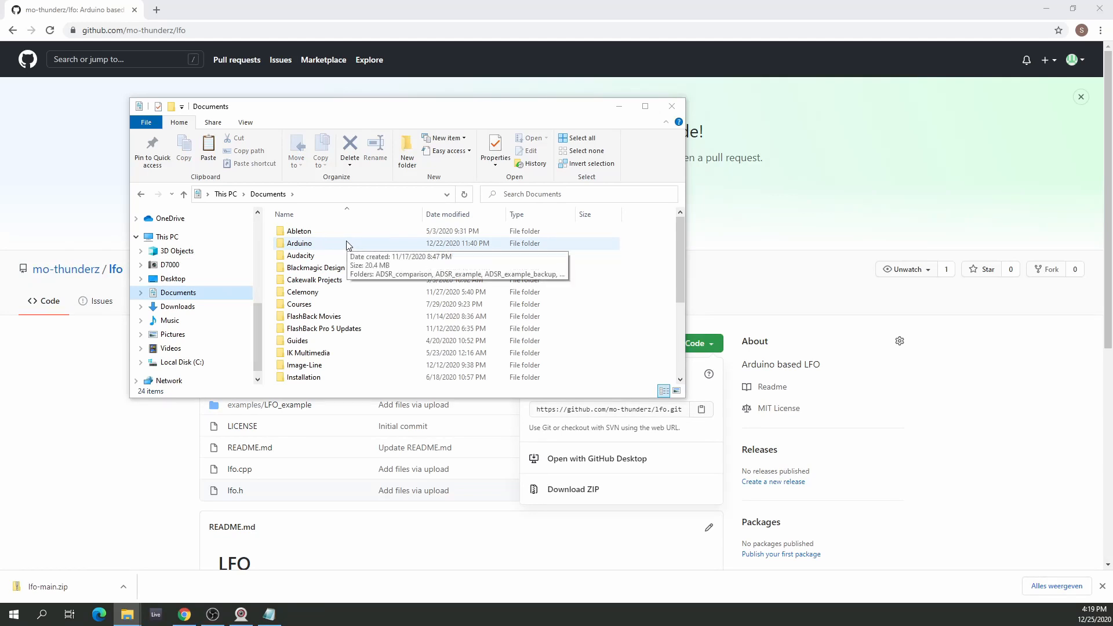
{"action": "double_click", "coordinate": [299, 243]}
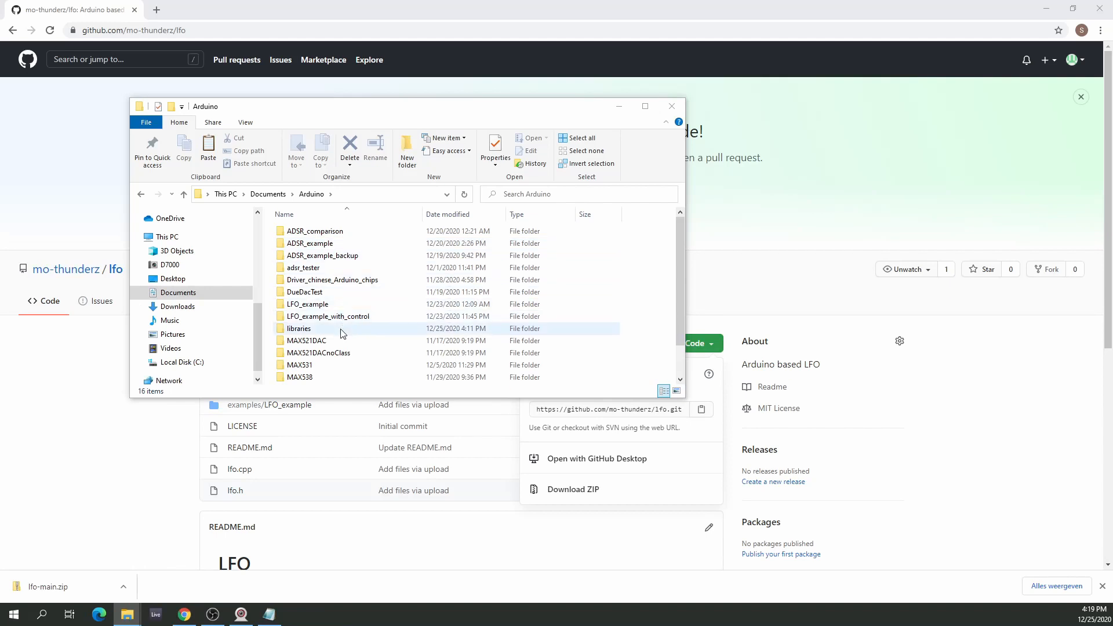
{"action": "double_click", "coordinate": [298, 328]}
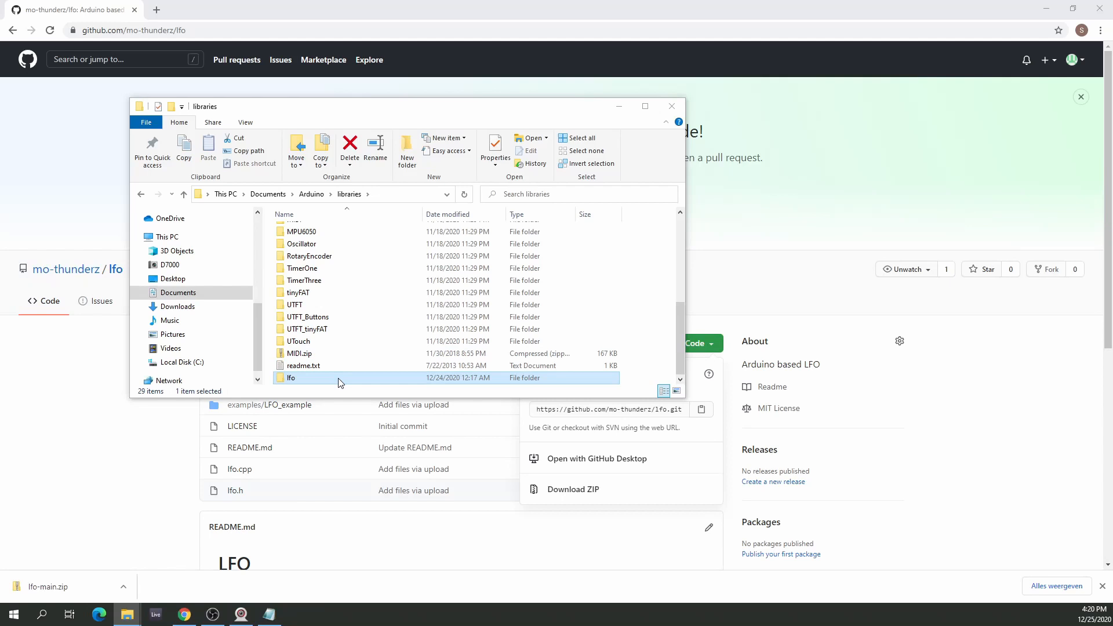
{"action": "mouse_move", "coordinate": [339, 377]}
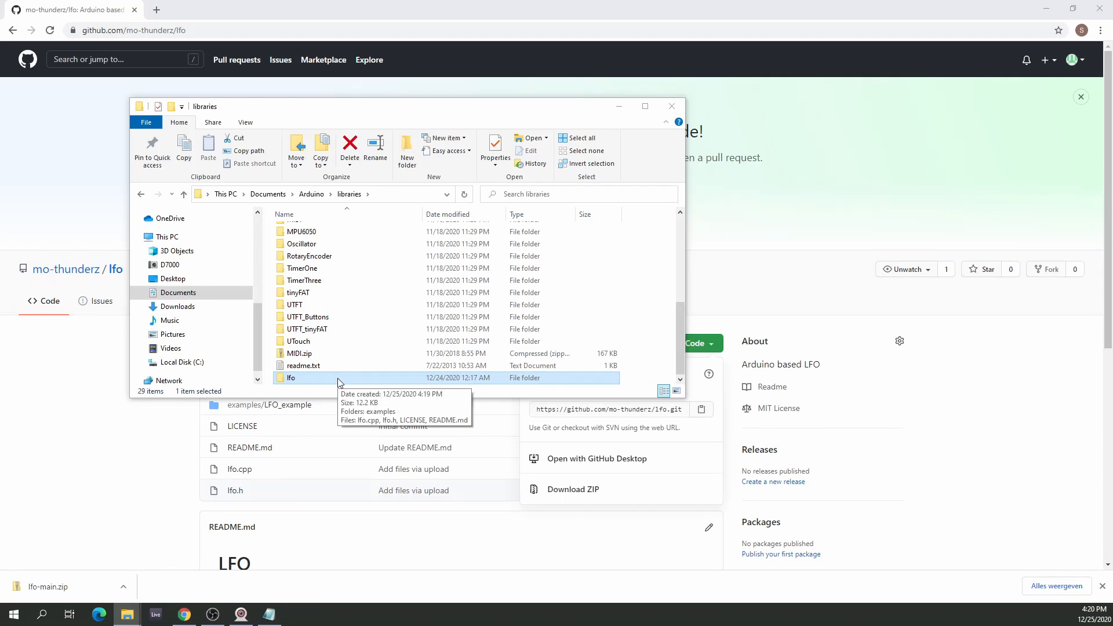
Step: Copy lfo's examples\LFO_example folder into Documents\Arduino, replacing the existing LFO_example.ino
{"action": "double_click", "coordinate": [291, 377]}
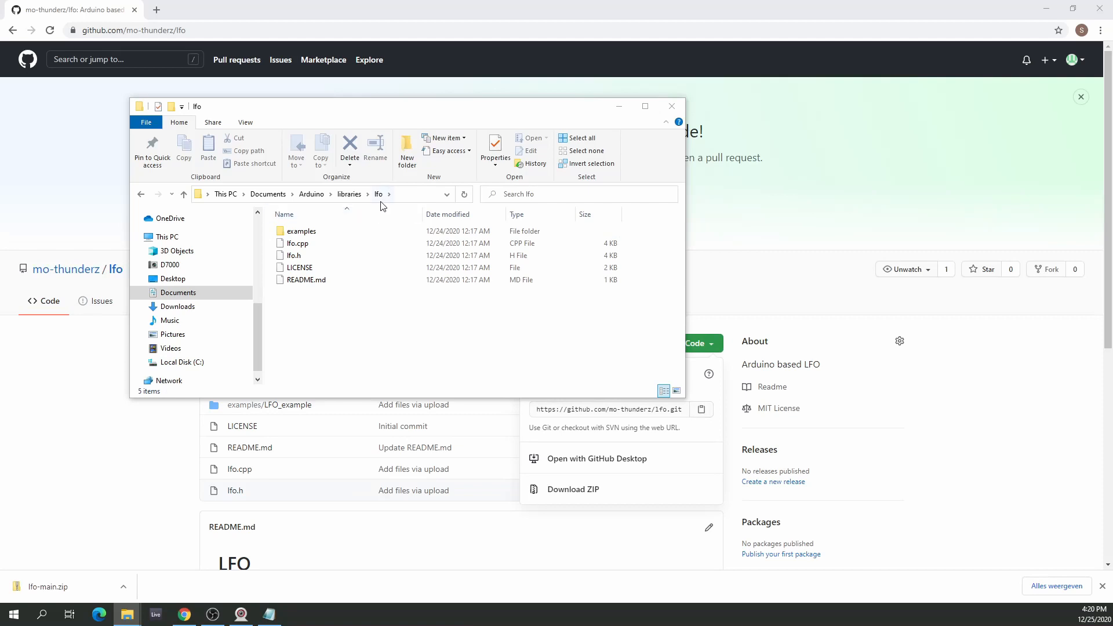
{"action": "mouse_move", "coordinate": [301, 231]}
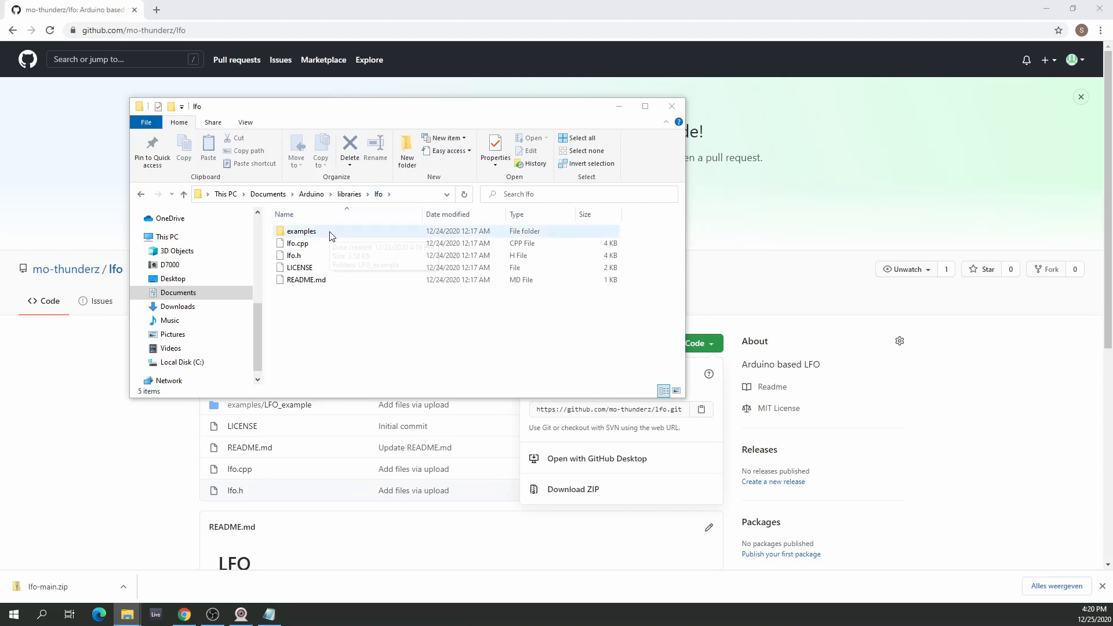
{"action": "double_click", "coordinate": [301, 230]}
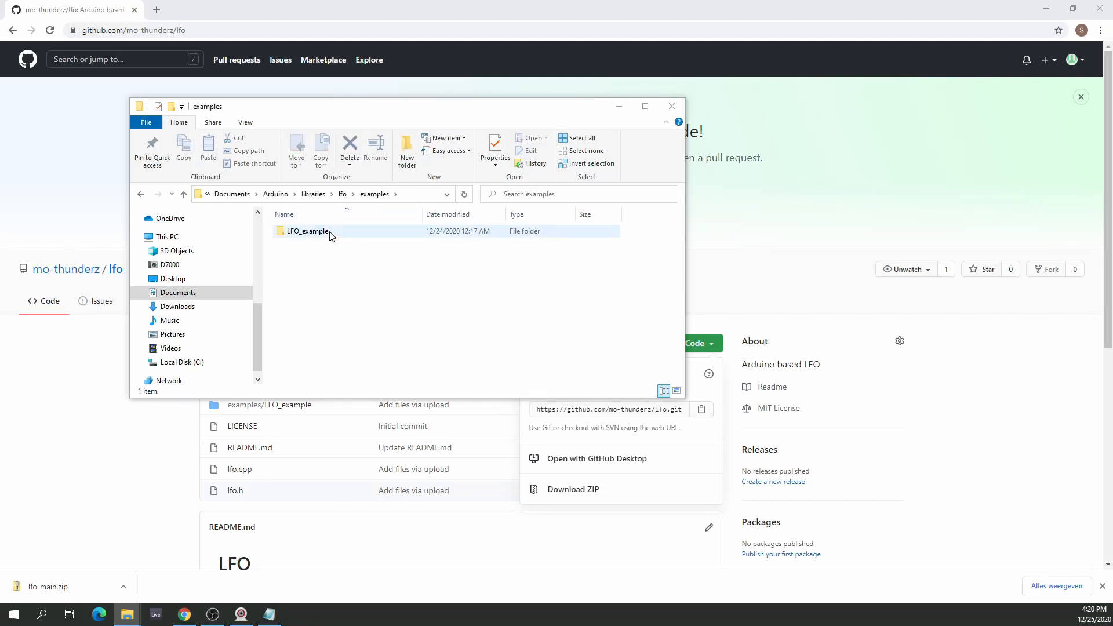
{"action": "left_click", "coordinate": [307, 231]}
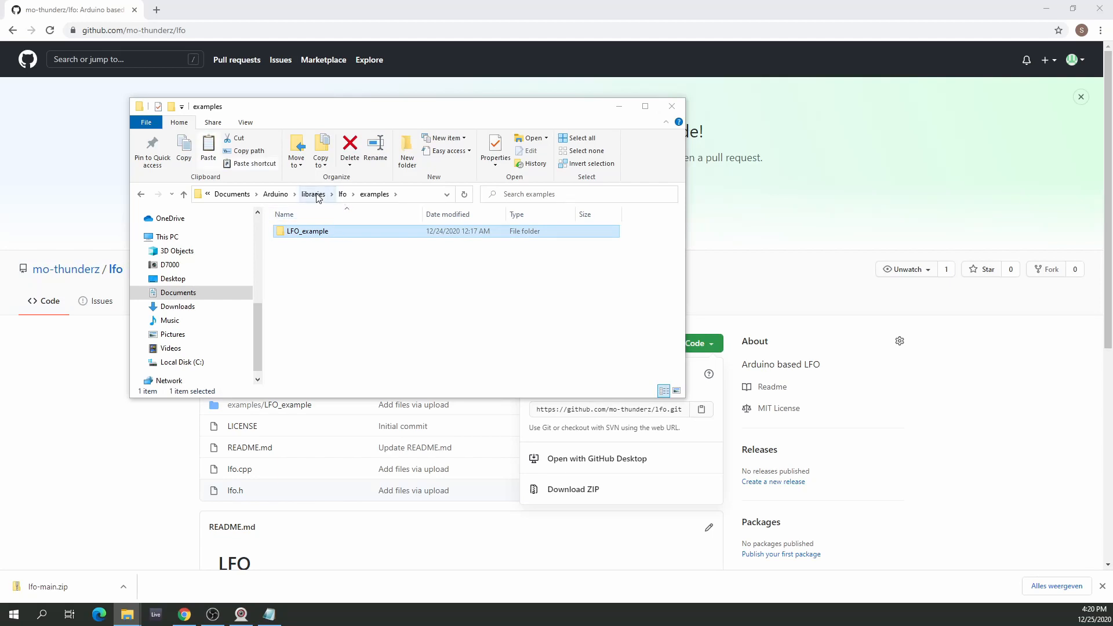
{"action": "mouse_move", "coordinate": [322, 200]}
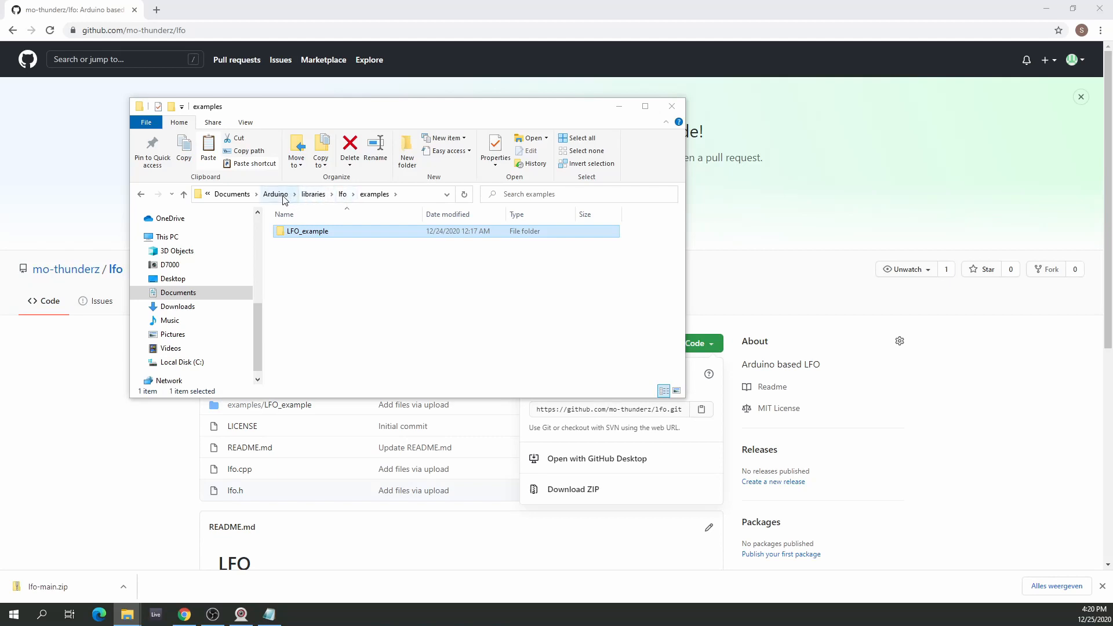
{"action": "left_click", "coordinate": [275, 194]}
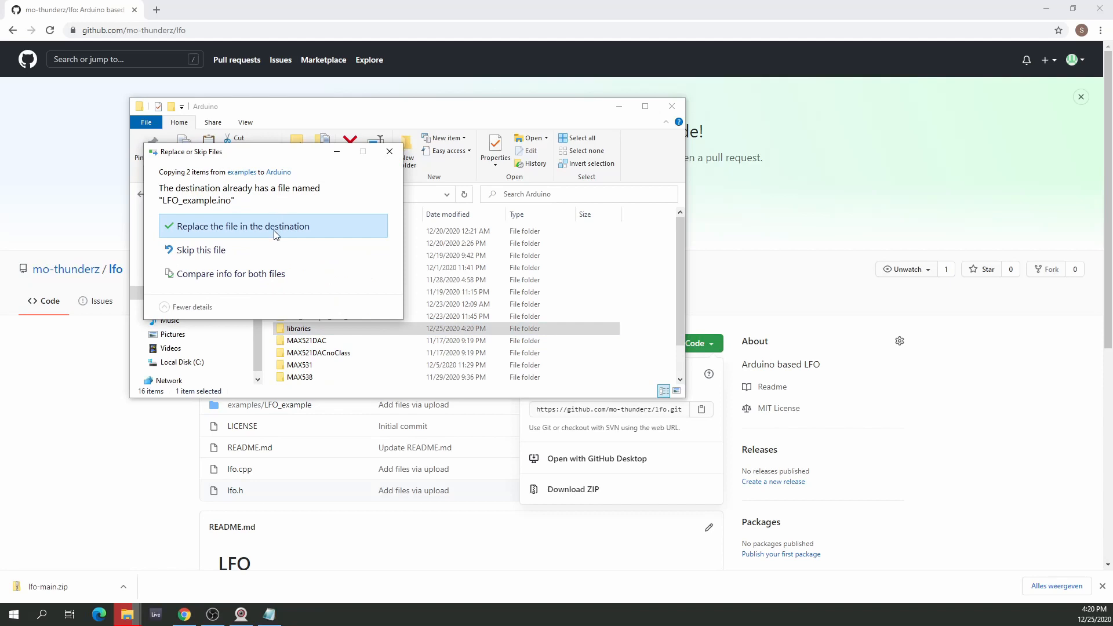
{"action": "left_click", "coordinate": [244, 225]}
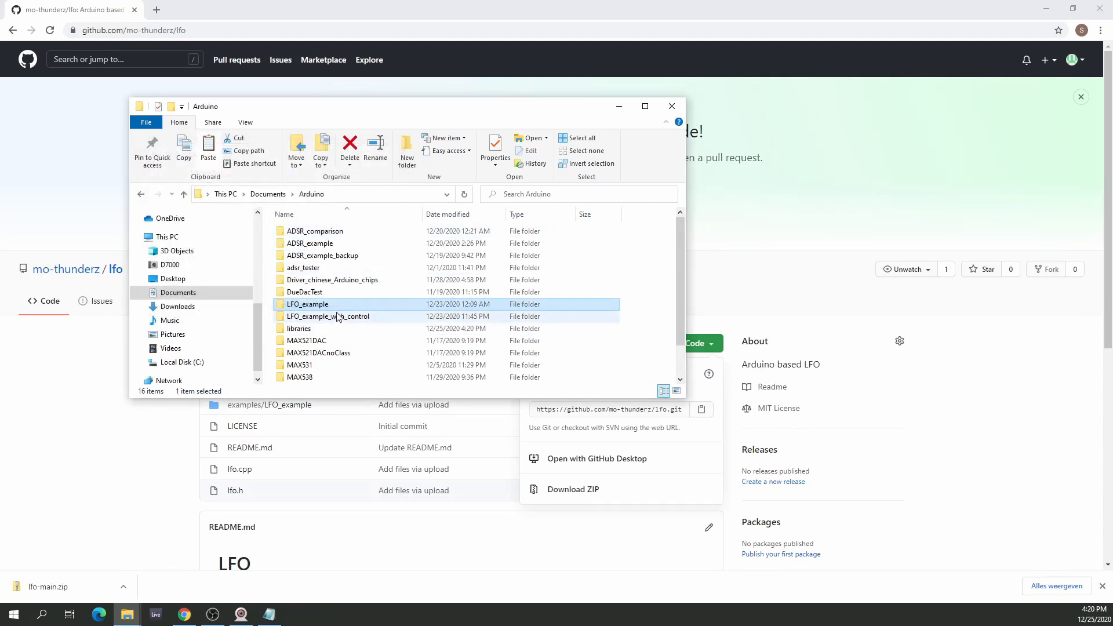
Step: Open Documents\Arduino\LFO_example and select the LFO_example.ino sketch dated 12/24/2020
{"action": "double_click", "coordinate": [306, 304]}
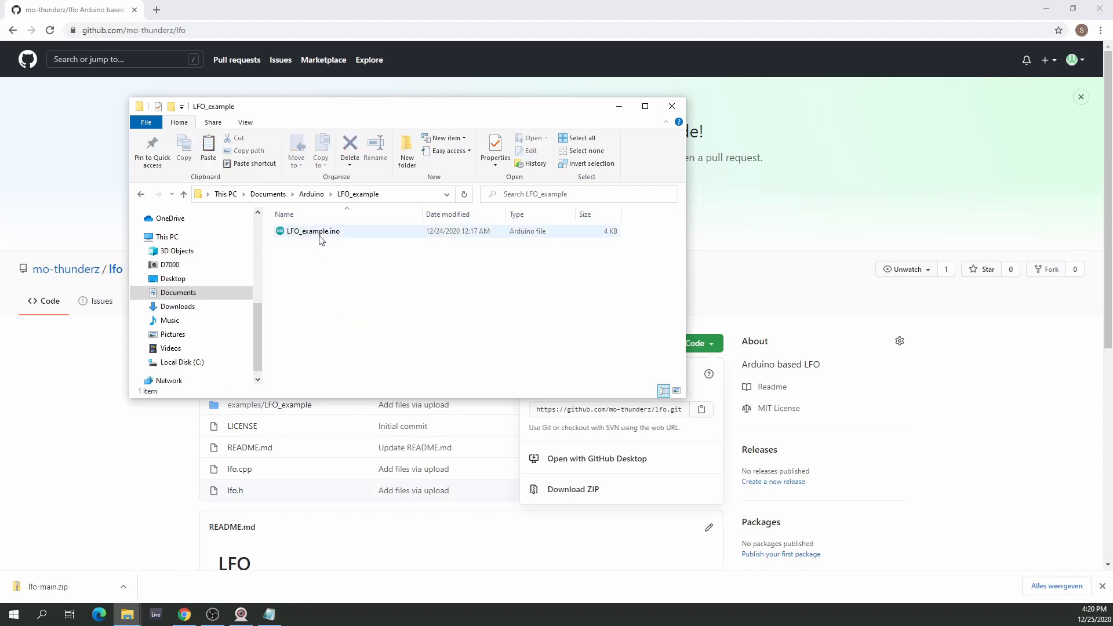
{"action": "mouse_move", "coordinate": [320, 237]}
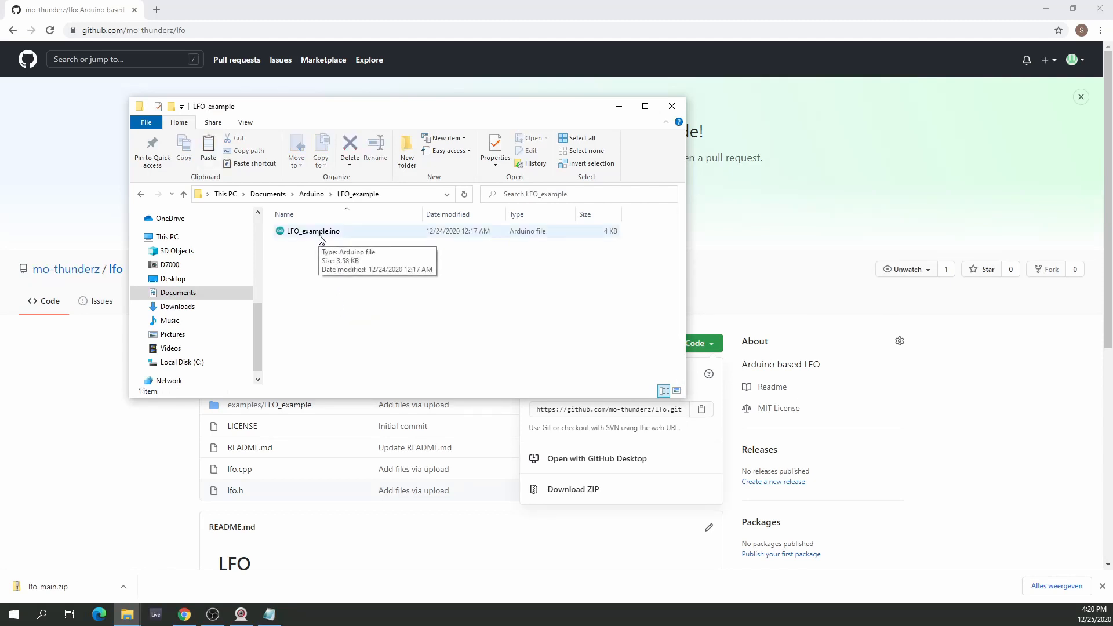
{"action": "left_click", "coordinate": [311, 231]}
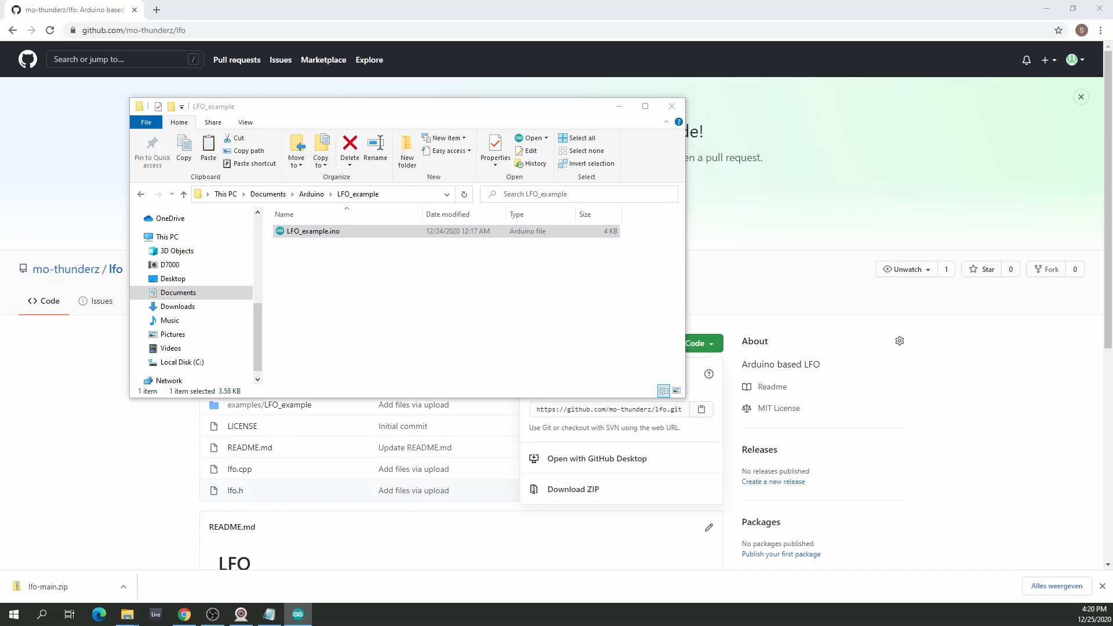
Step: Open LFO_example.ino in Arduino IDE, highlight lfo.h, and scroll to the DACSIZE 4096 definition
{"action": "double_click", "coordinate": [310, 231]}
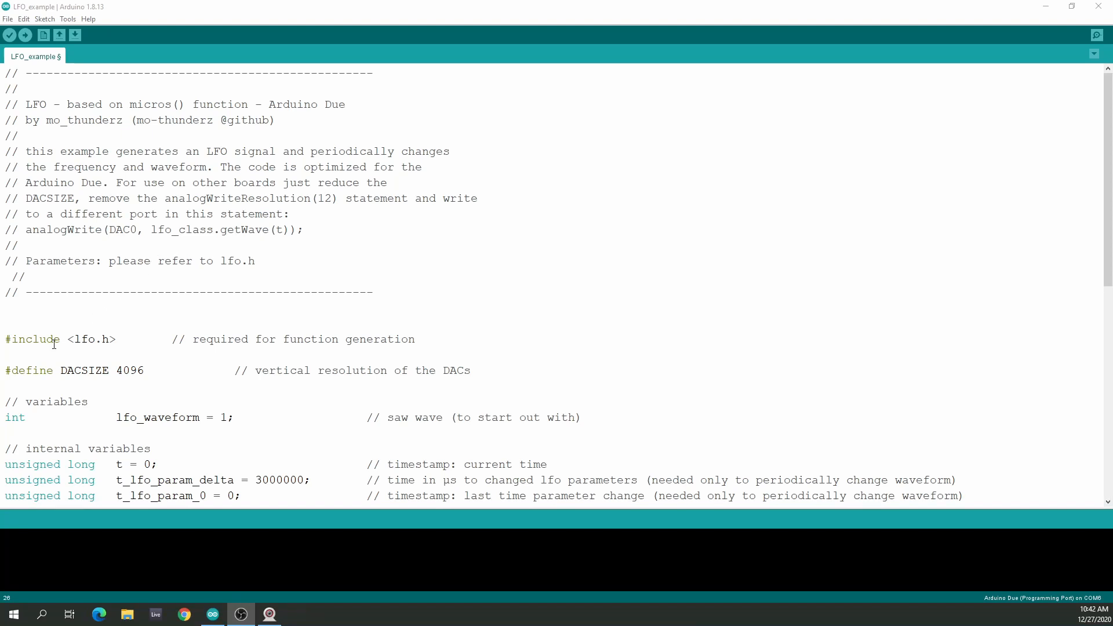
{"action": "double_click", "coordinate": [86, 339]}
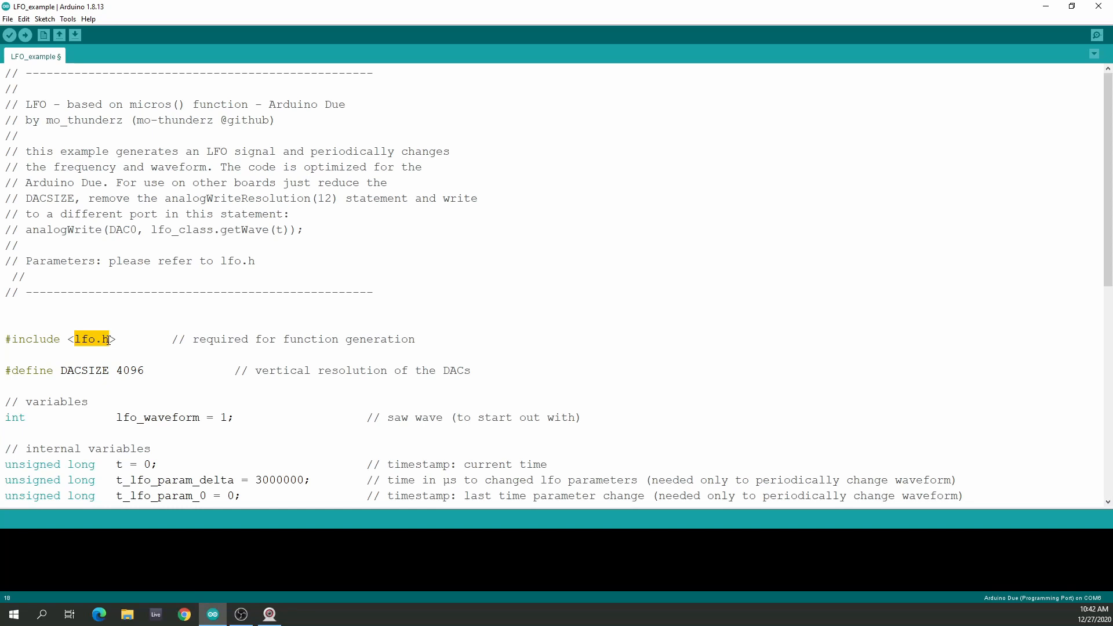
{"action": "scroll", "scroll_direction": "down", "scroll_amount": 3}
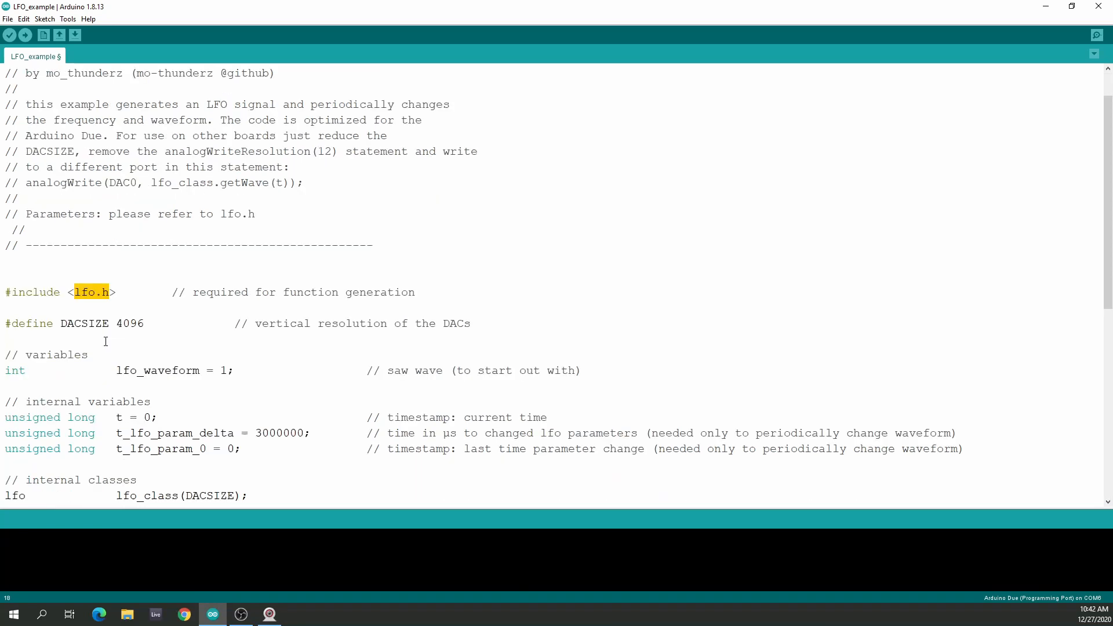
{"action": "scroll", "scroll_direction": "down", "scroll_amount": 3}
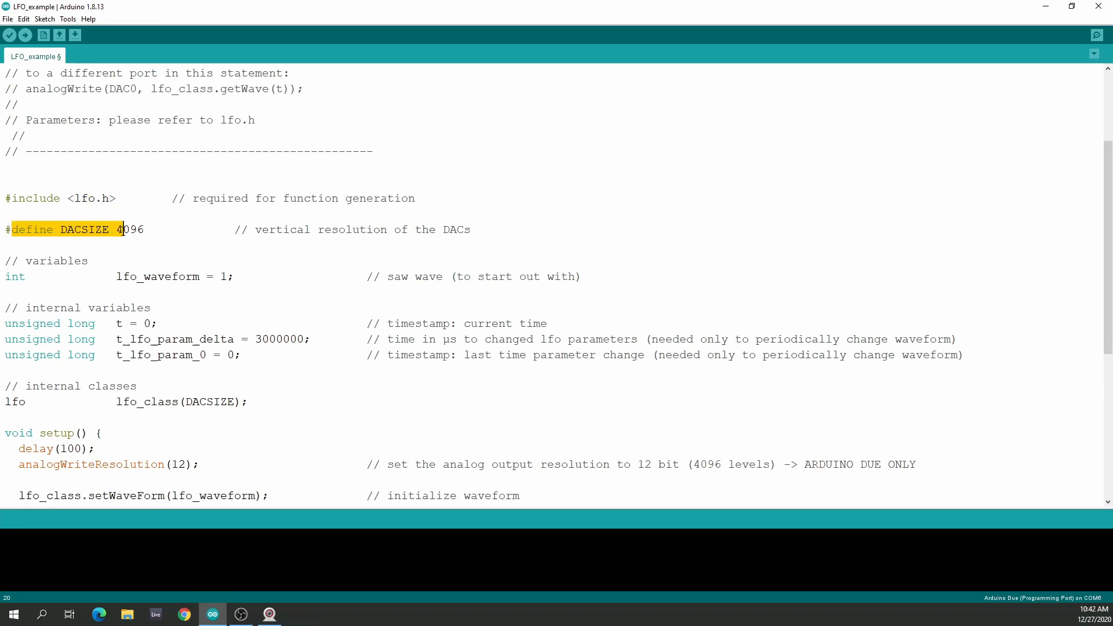
{"action": "scroll", "scroll_direction": "down", "scroll_amount": 3}
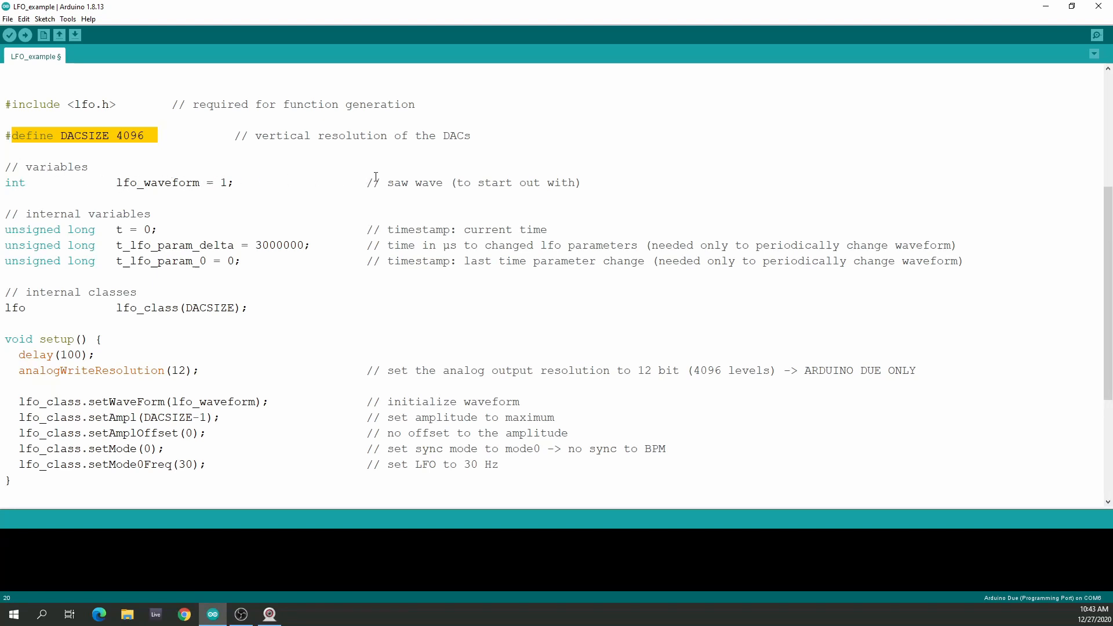
{"action": "double_click", "coordinate": [404, 182]}
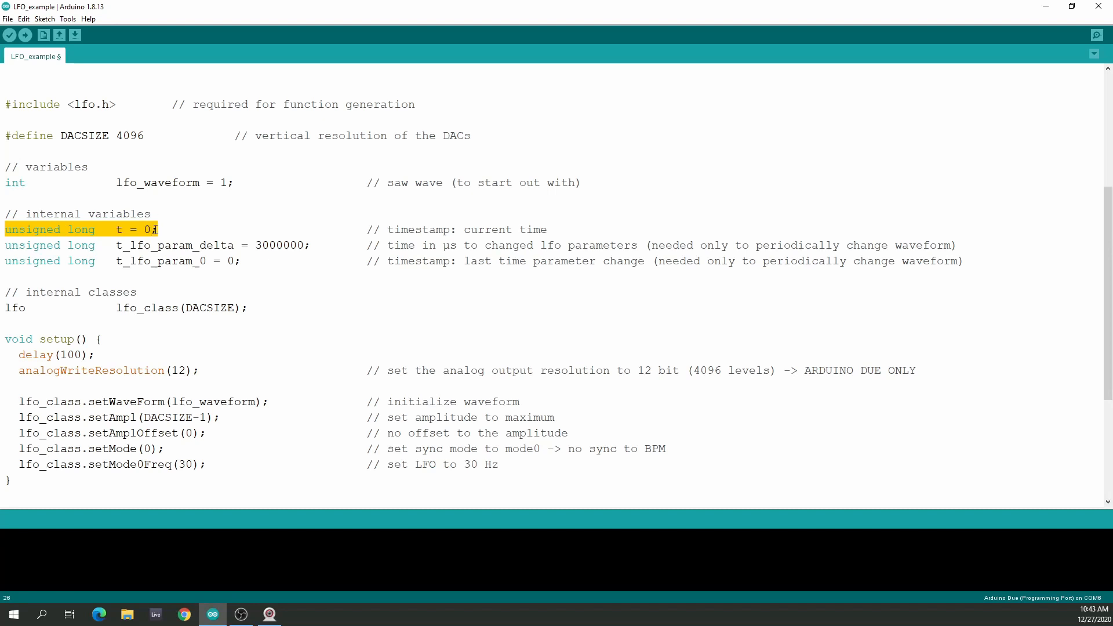
{"action": "scroll", "scroll_direction": "down", "scroll_amount": 3}
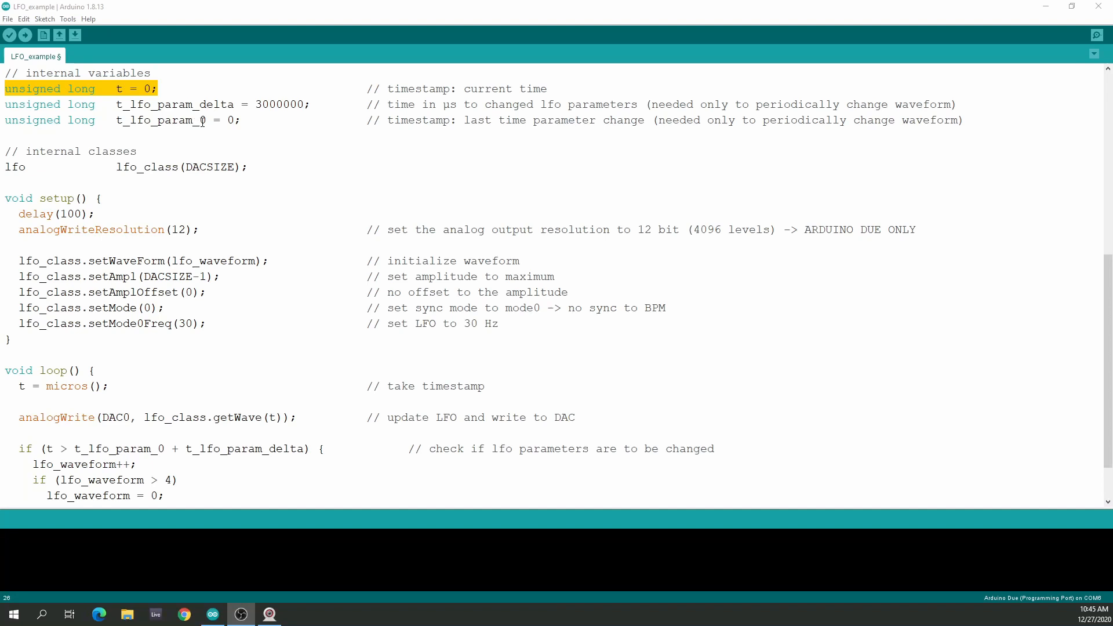
{"action": "left_click", "coordinate": [165, 105]}
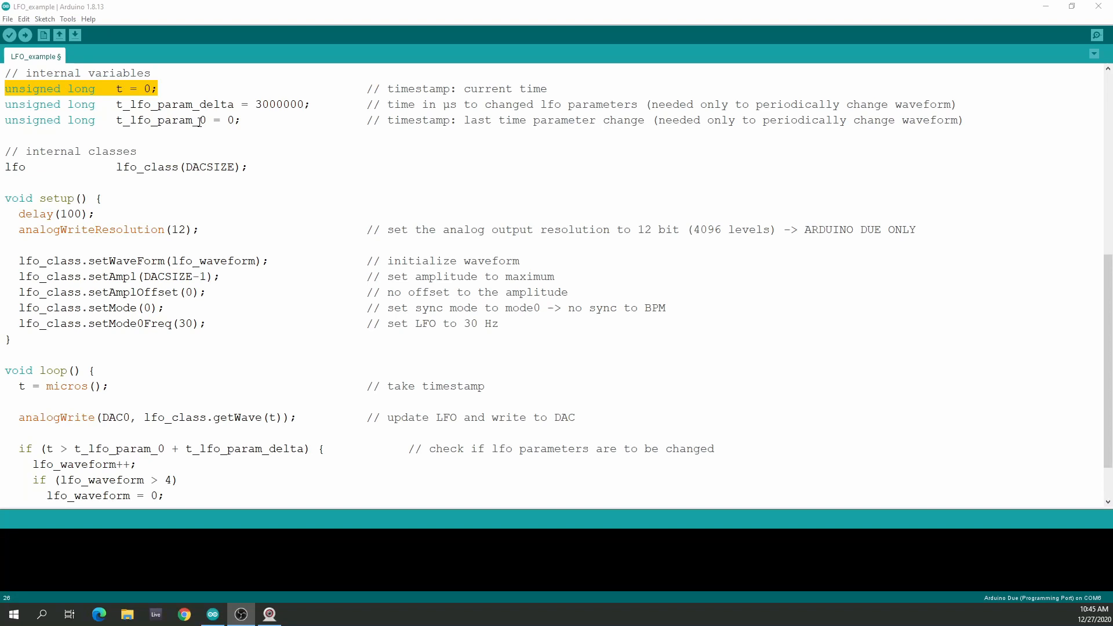
{"action": "double_click", "coordinate": [14, 167]}
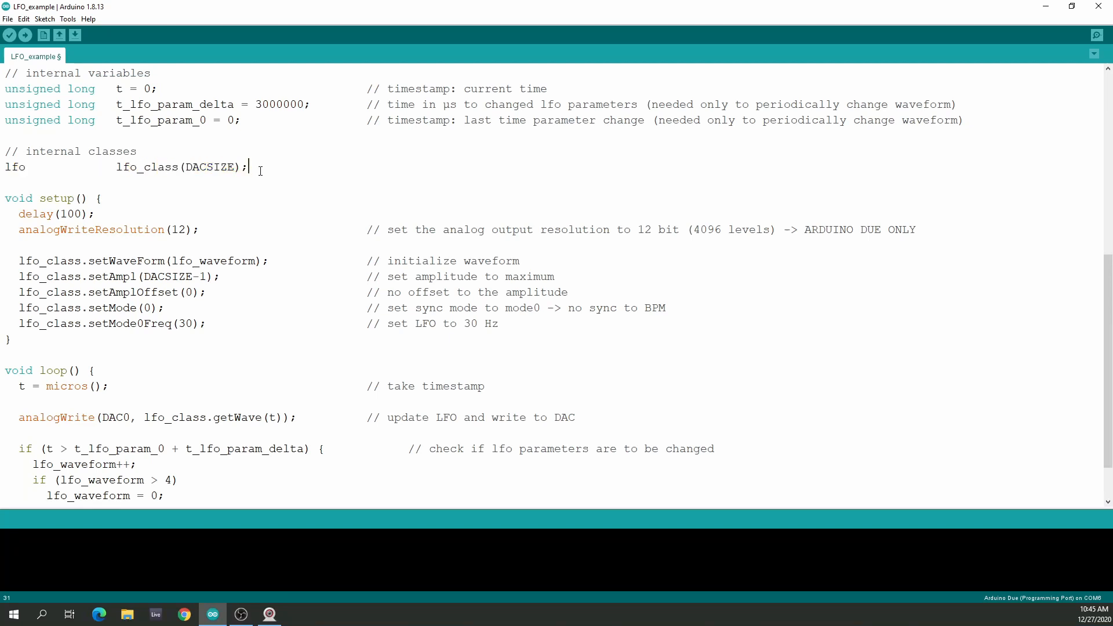
{"action": "double_click", "coordinate": [126, 167]}
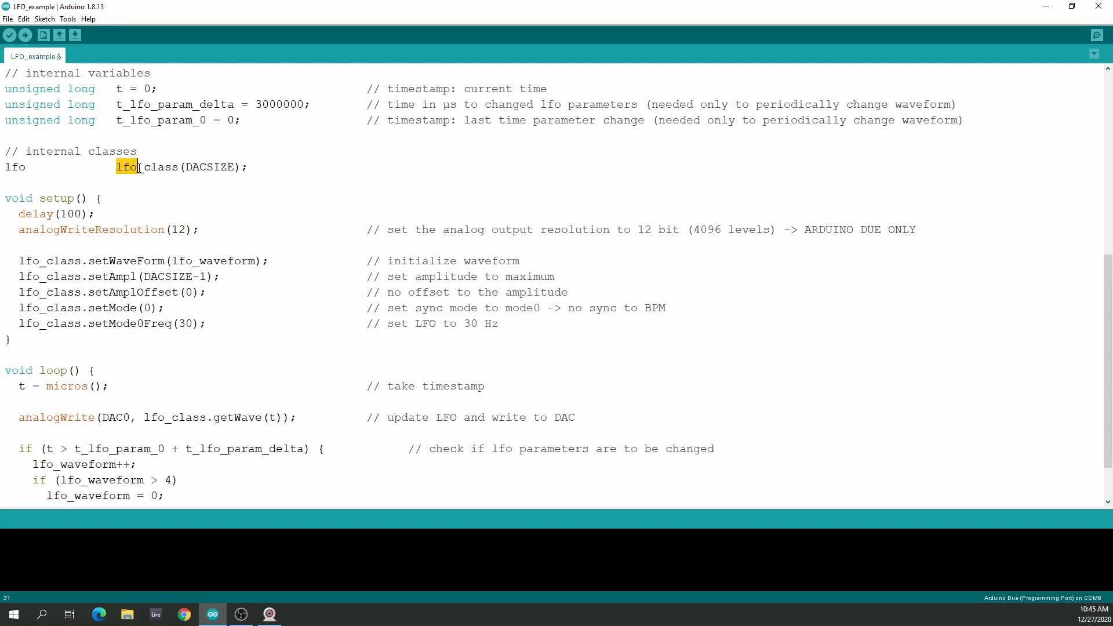
{"action": "type", "text": "_class"}
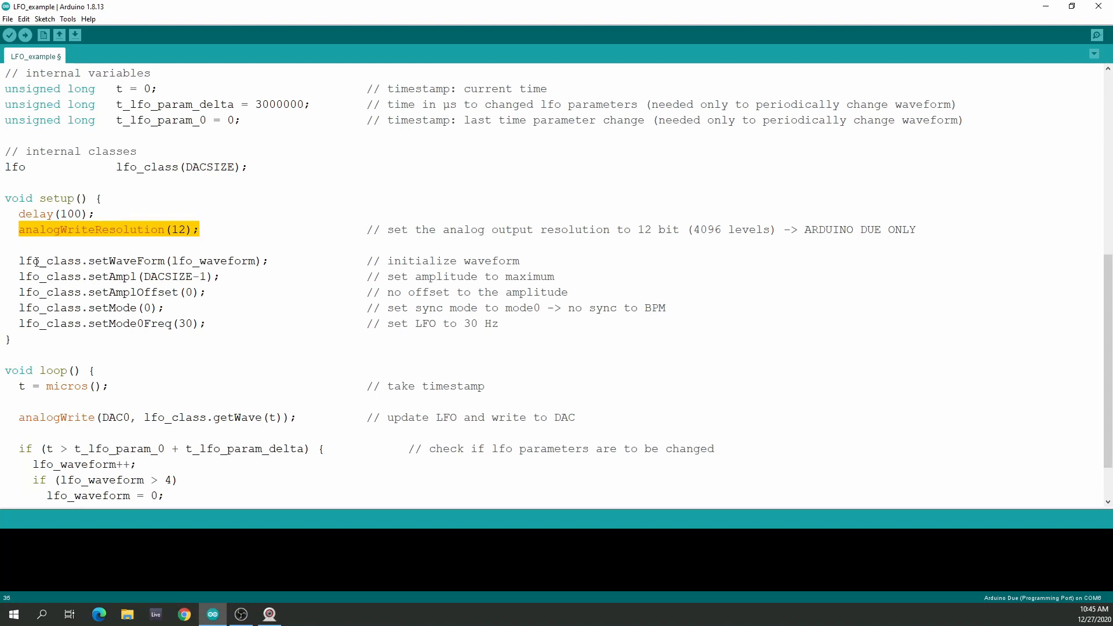
{"action": "double_click", "coordinate": [118, 261]}
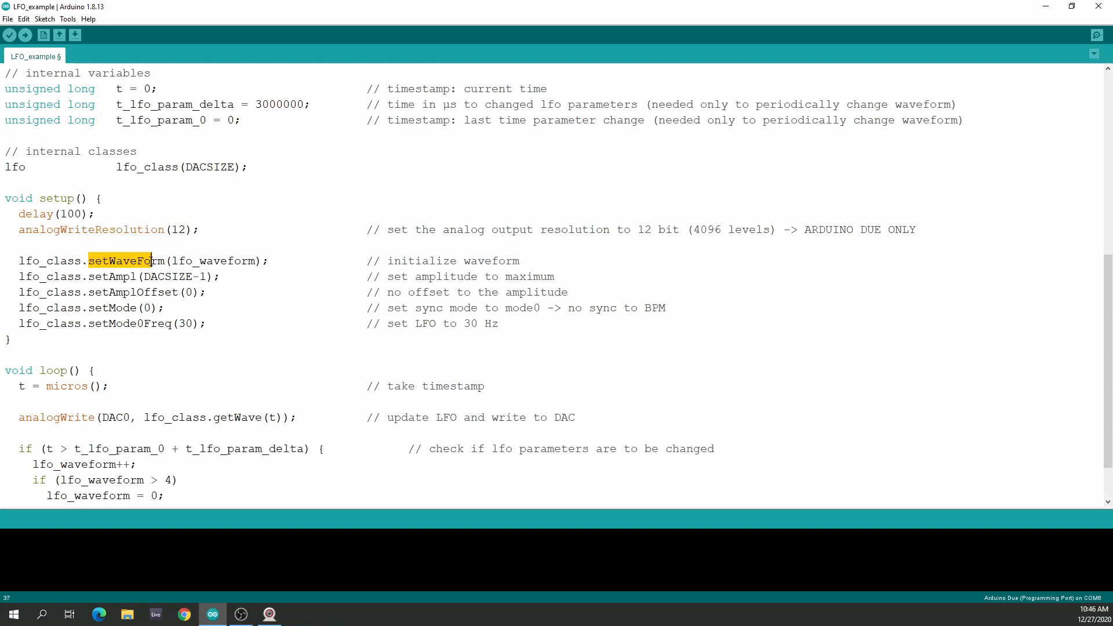
{"action": "double_click", "coordinate": [111, 276]}
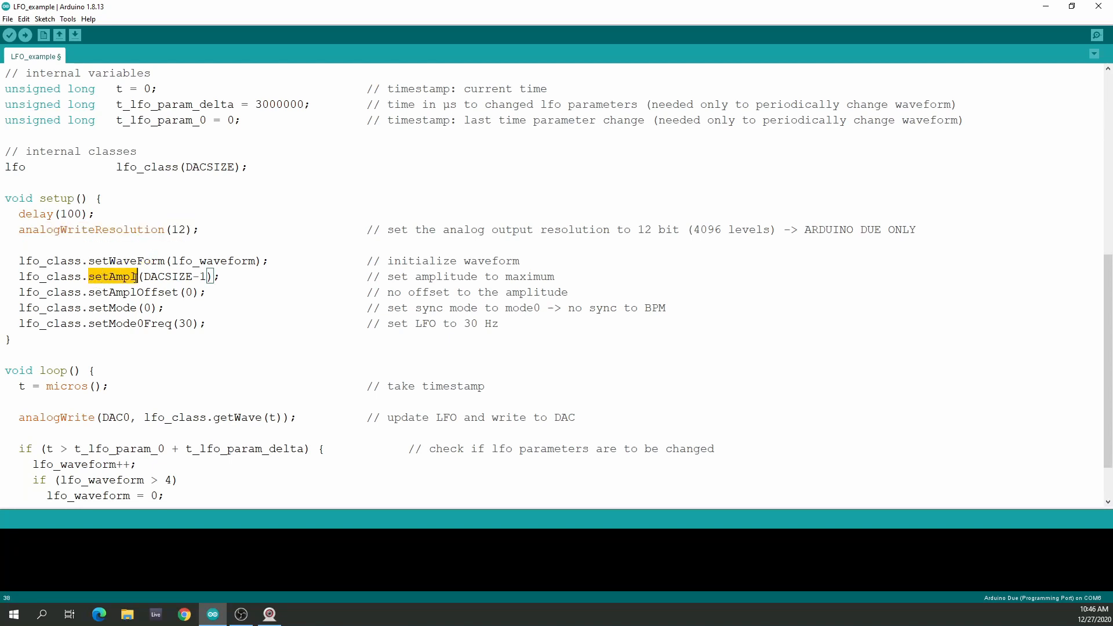
{"action": "double_click", "coordinate": [132, 292]}
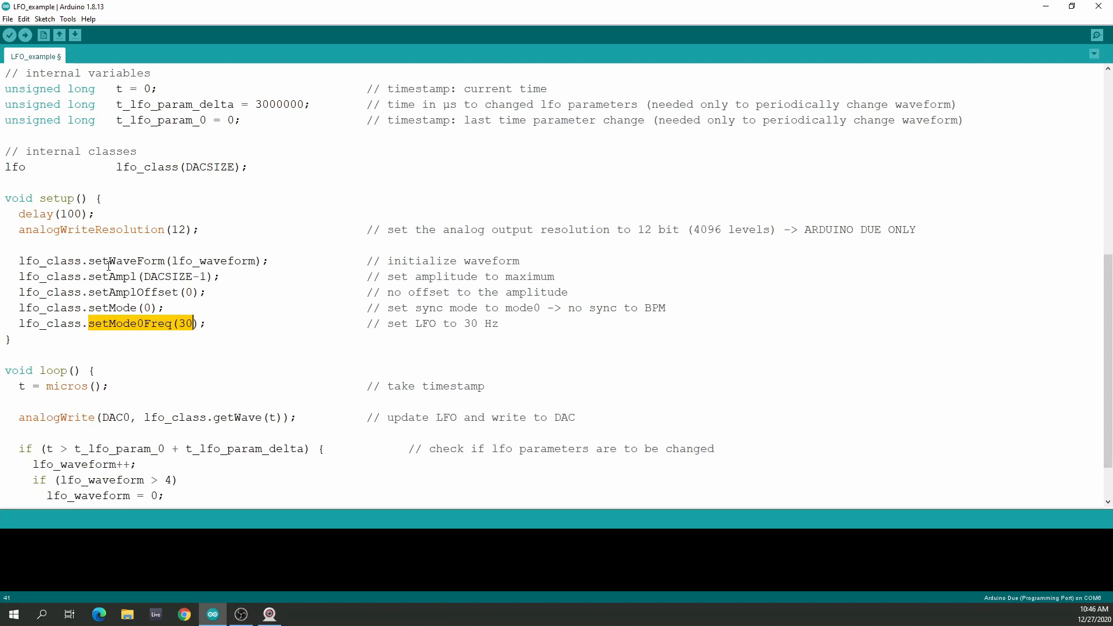
Step: Scroll to loop() and highlight lfo_class in the DAC write line while explaining the code
{"action": "scroll", "scroll_direction": "down", "scroll_amount": 3}
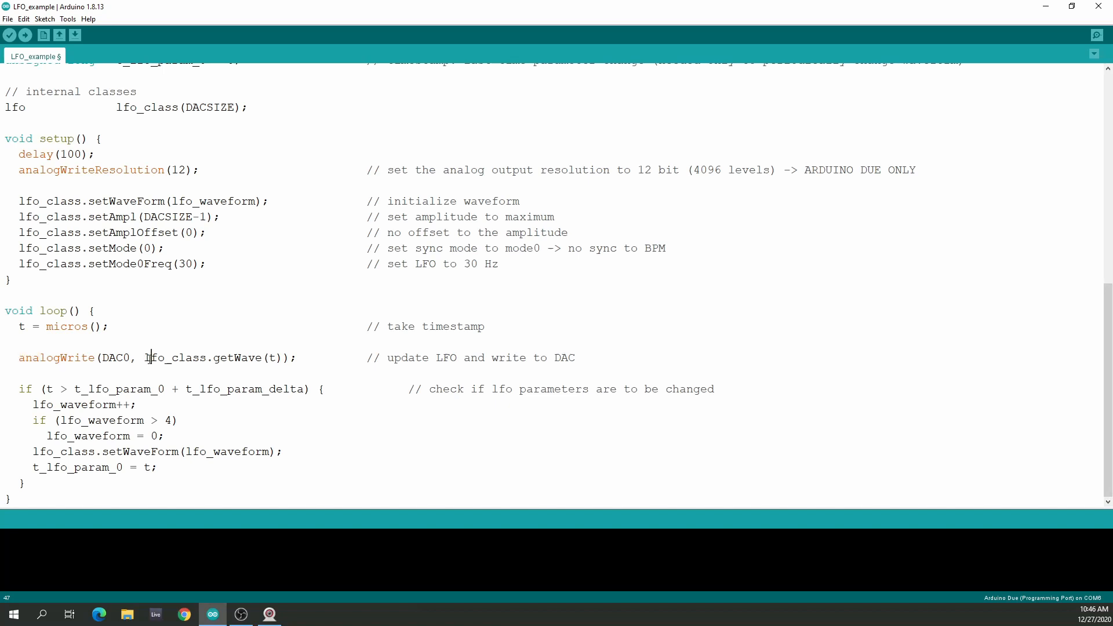
{"action": "double_click", "coordinate": [173, 357]}
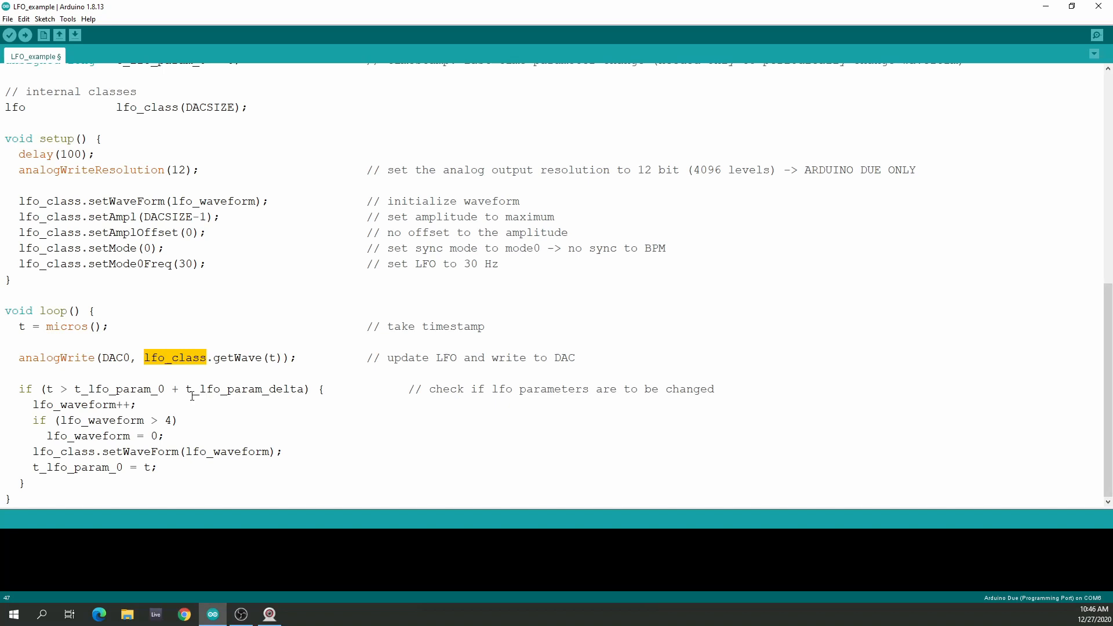
{"action": "mouse_move", "coordinate": [62, 431]}
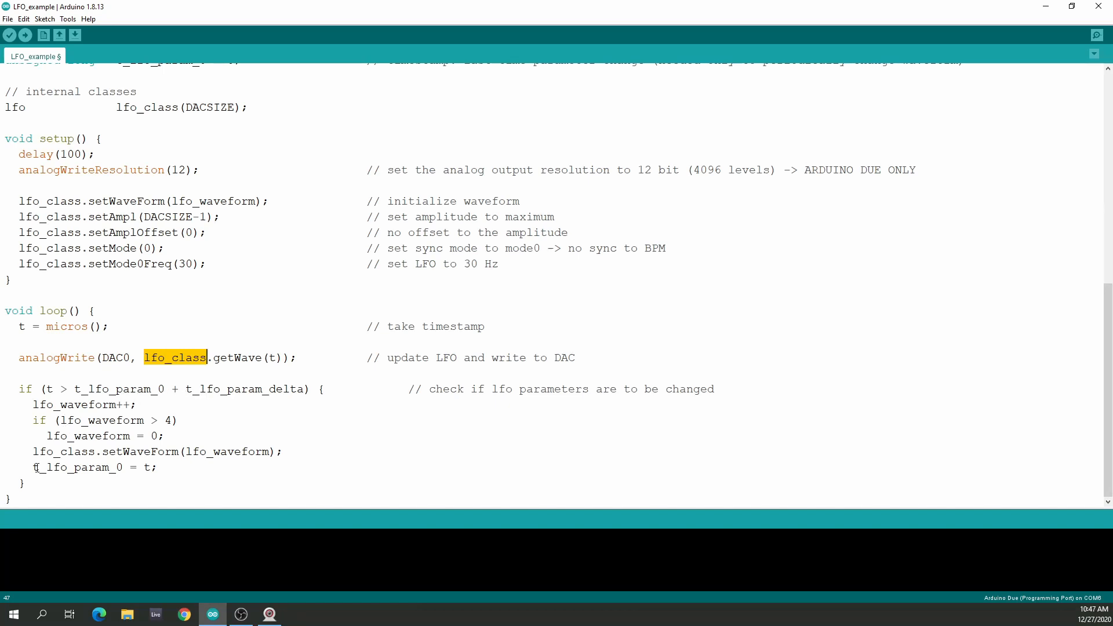
{"action": "double_click", "coordinate": [92, 468]}
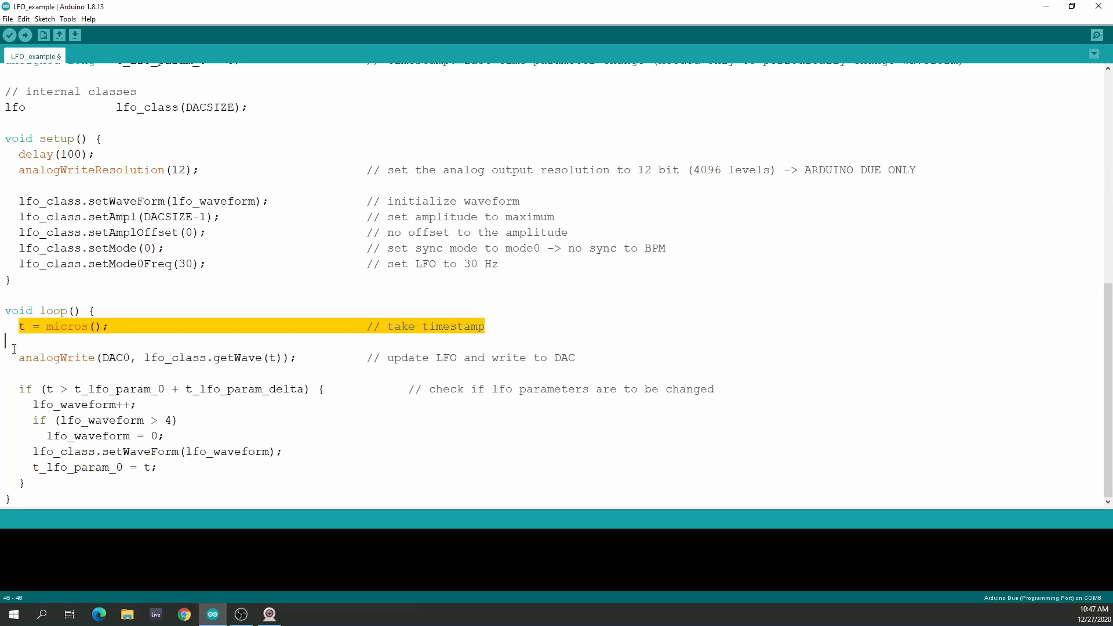
{"action": "left_click", "coordinate": [57, 326]}
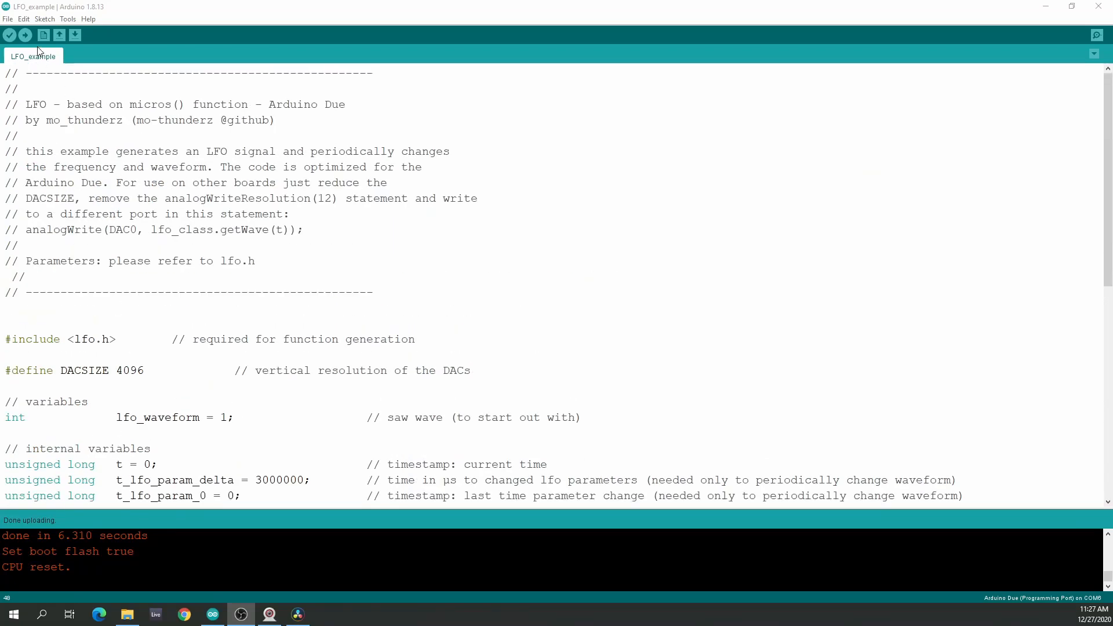
Step: Start the LFO_example upload to the Arduino Due from the toolbar Upload button
{"action": "left_click", "coordinate": [10, 35]}
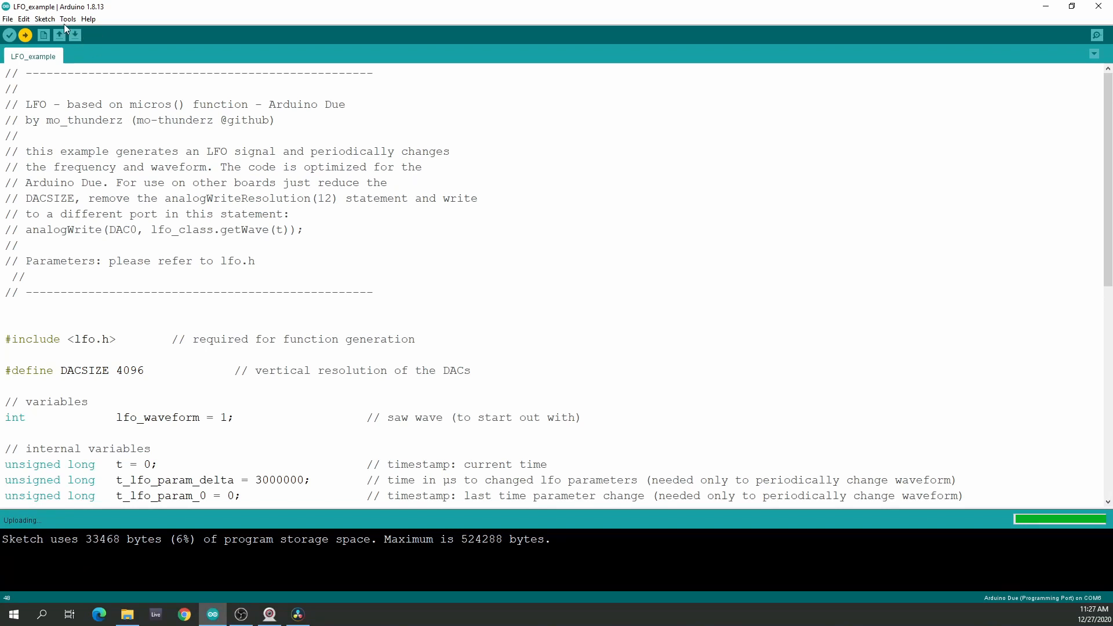
{"action": "left_click", "coordinate": [68, 18]}
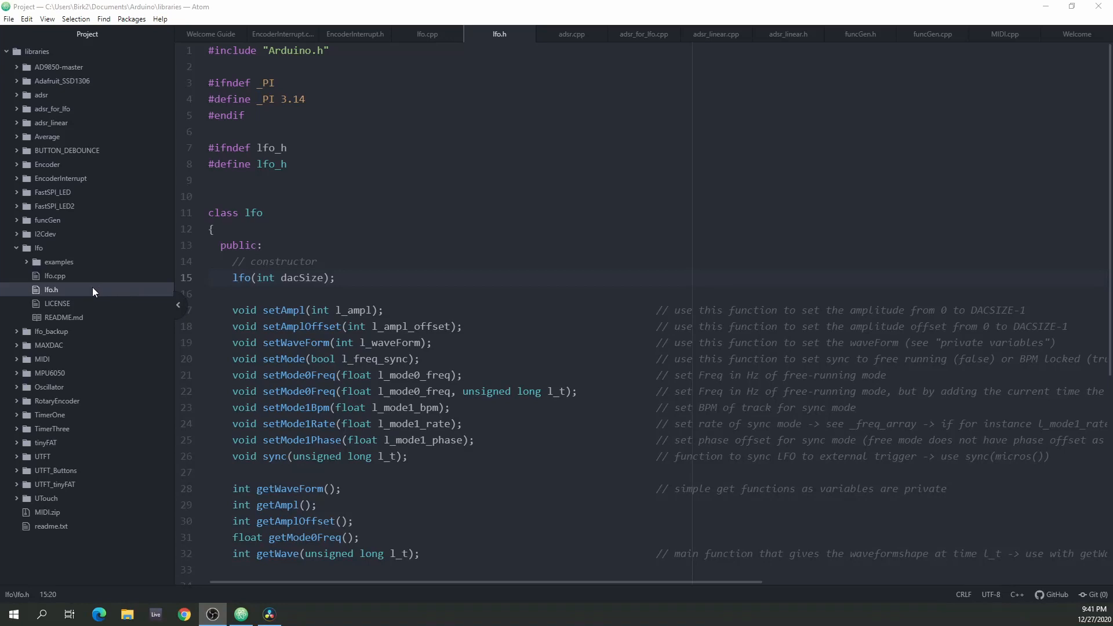
{"action": "mouse_move", "coordinate": [79, 292]}
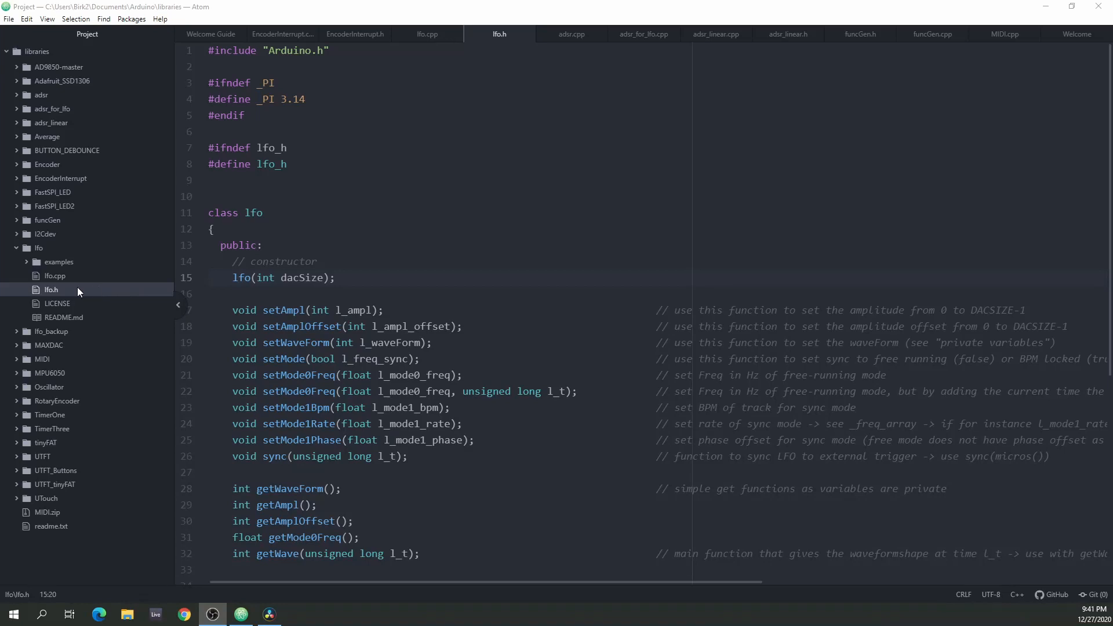
{"action": "mouse_move", "coordinate": [75, 280]}
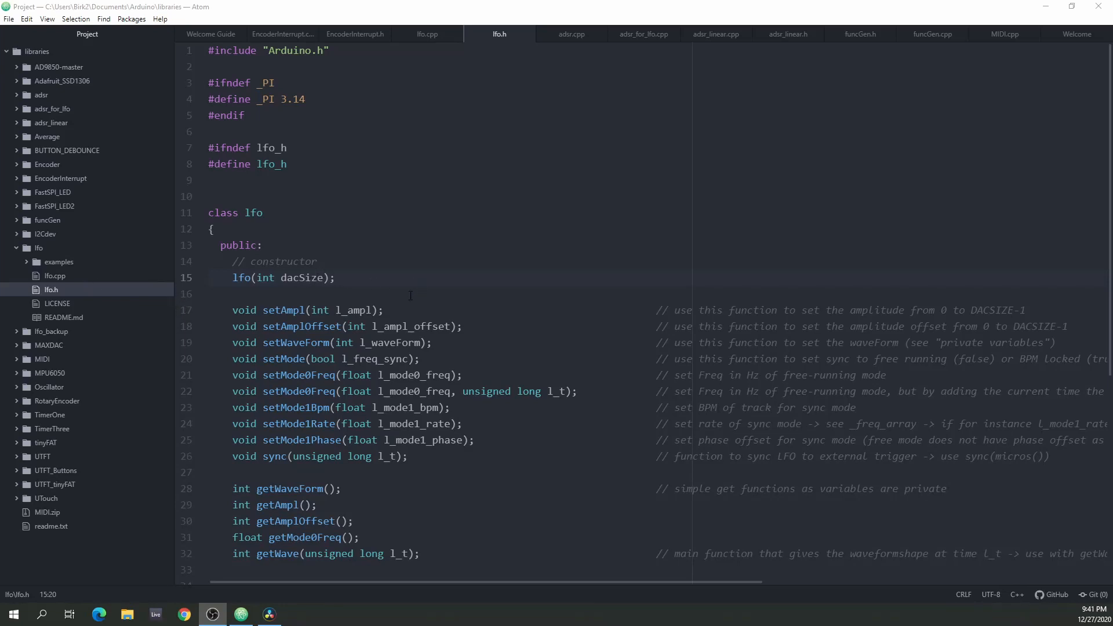
Step: Scroll lfo.h to point out the lfo class declaration, its public section, and private members
{"action": "scroll", "scroll_direction": "down", "scroll_amount": 3}
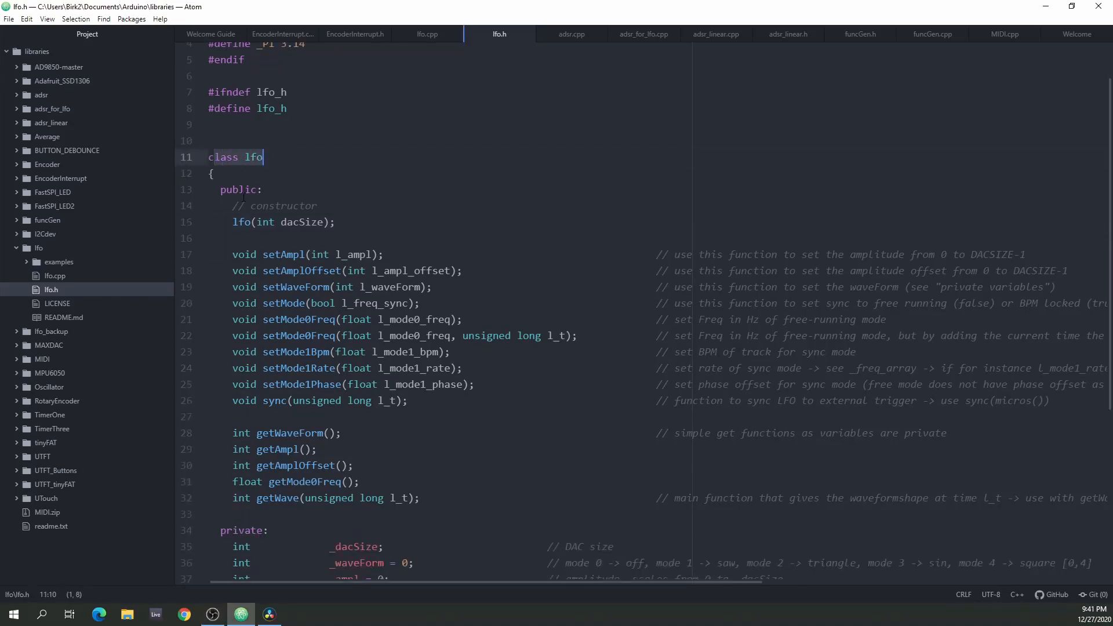
{"action": "left_click", "coordinate": [241, 189]}
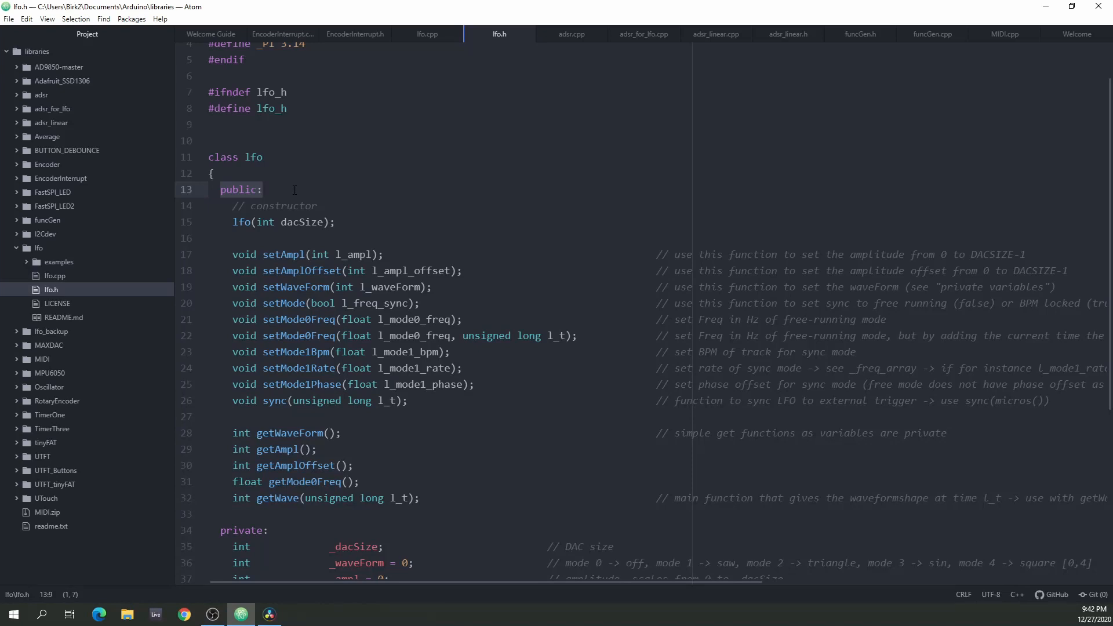
{"action": "left_click", "coordinate": [262, 189]}
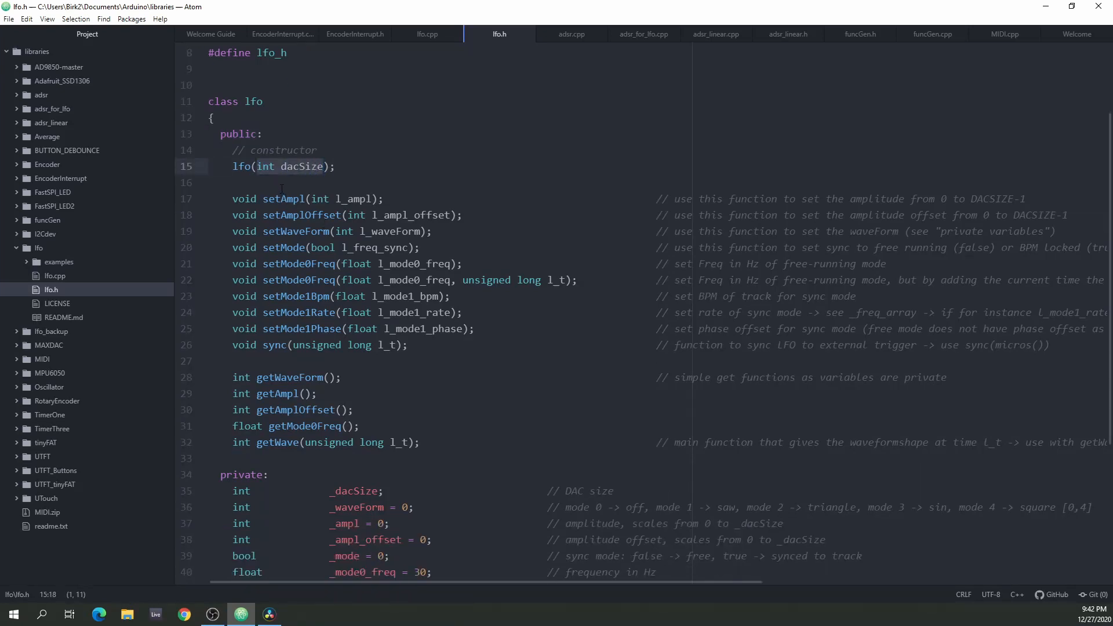
{"action": "scroll", "scroll_direction": "down", "scroll_amount": 3}
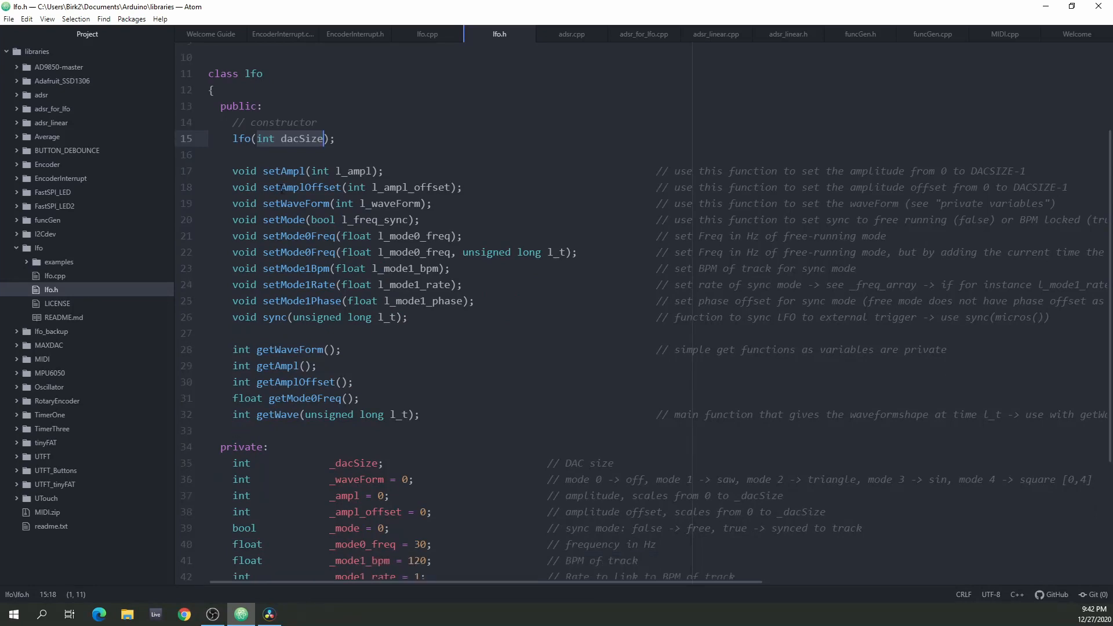
{"action": "scroll", "scroll_direction": "down", "scroll_amount": 3}
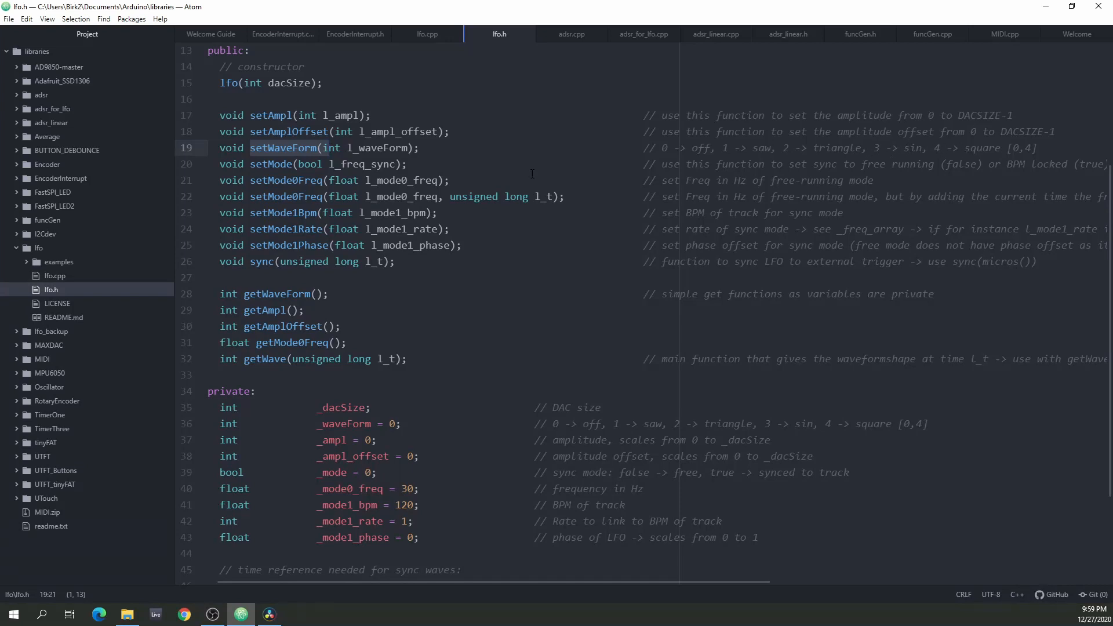
{"action": "left_click", "coordinate": [250, 164]}
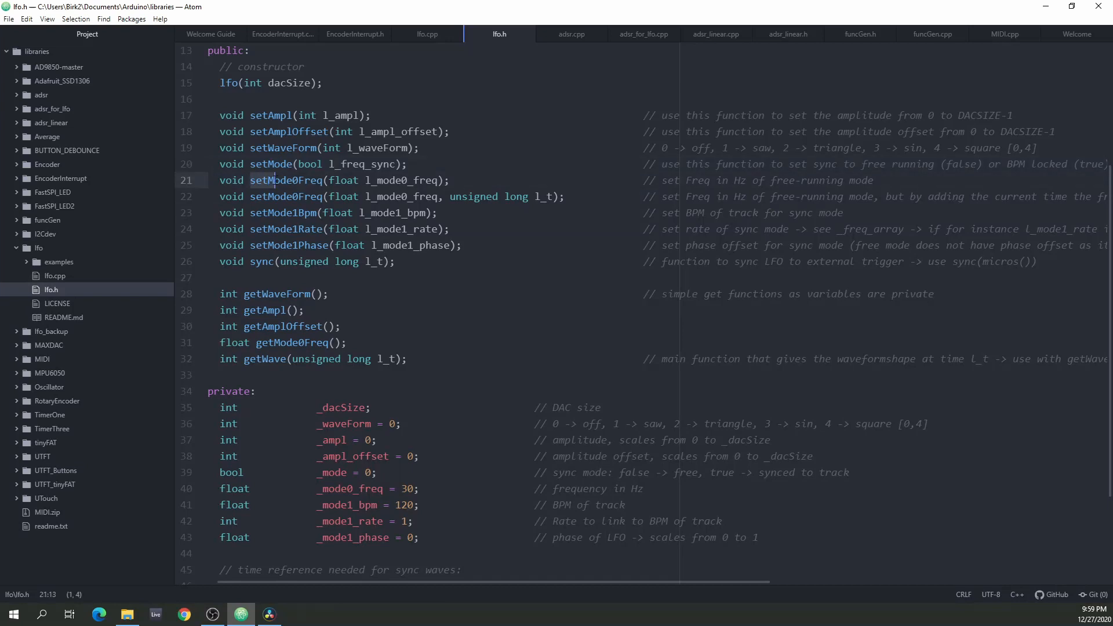
{"action": "double_click", "coordinate": [284, 180]}
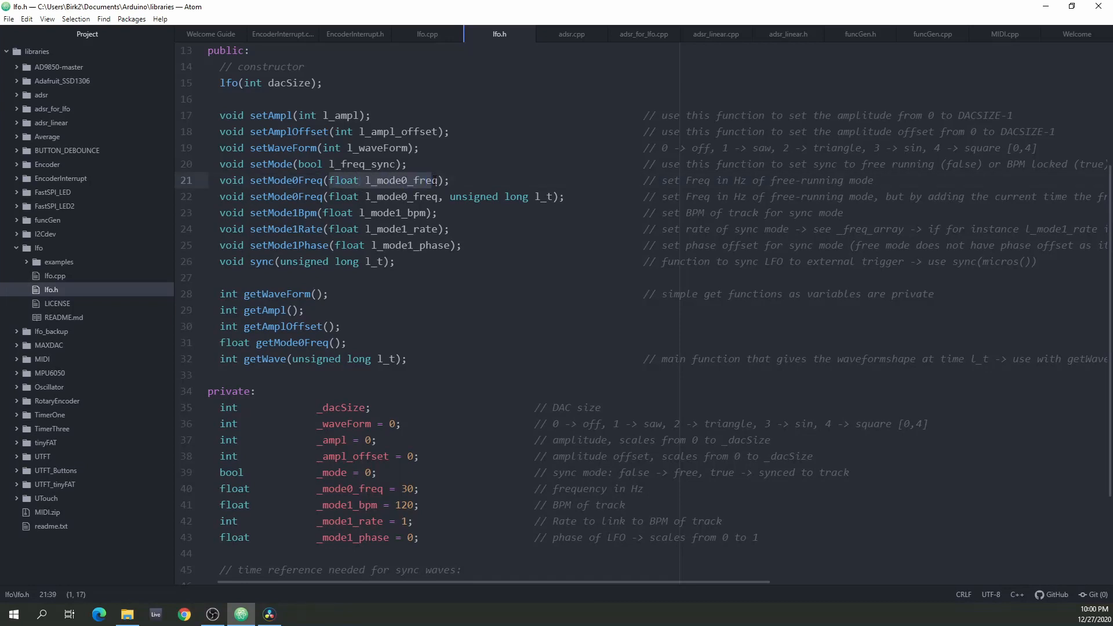
{"action": "left_click", "coordinate": [431, 197]}
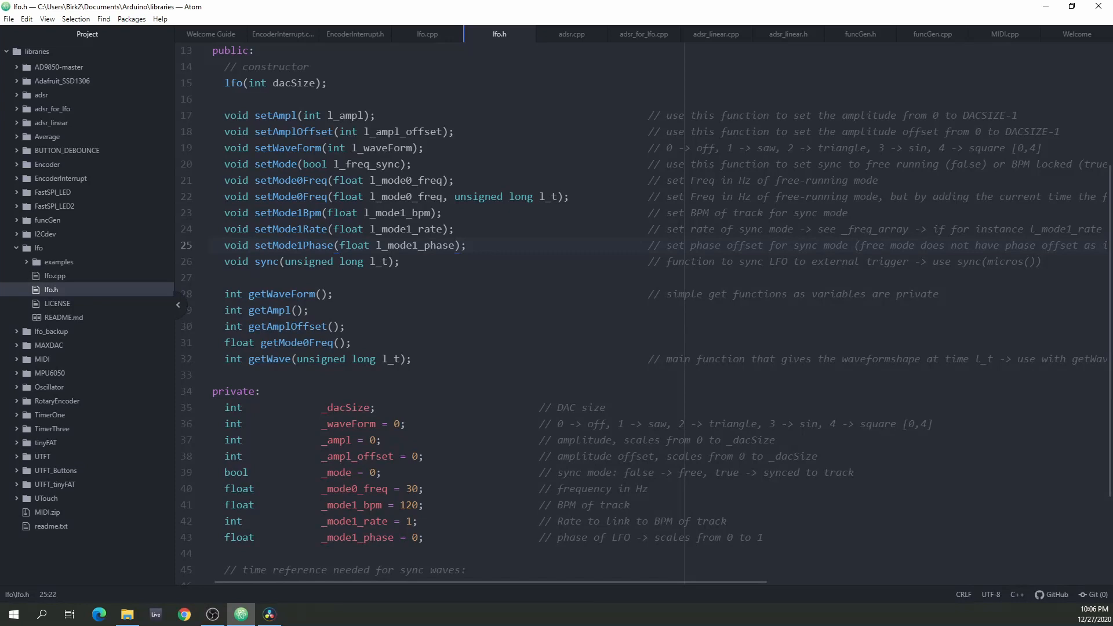
{"action": "left_click", "coordinate": [339, 245]}
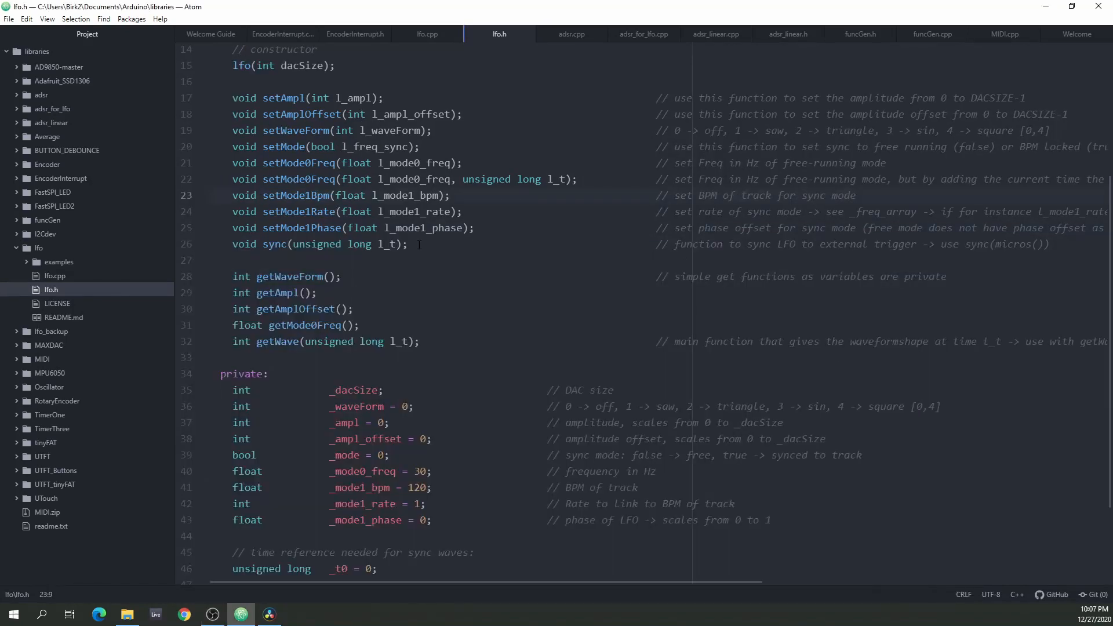
{"action": "left_click", "coordinate": [266, 195]}
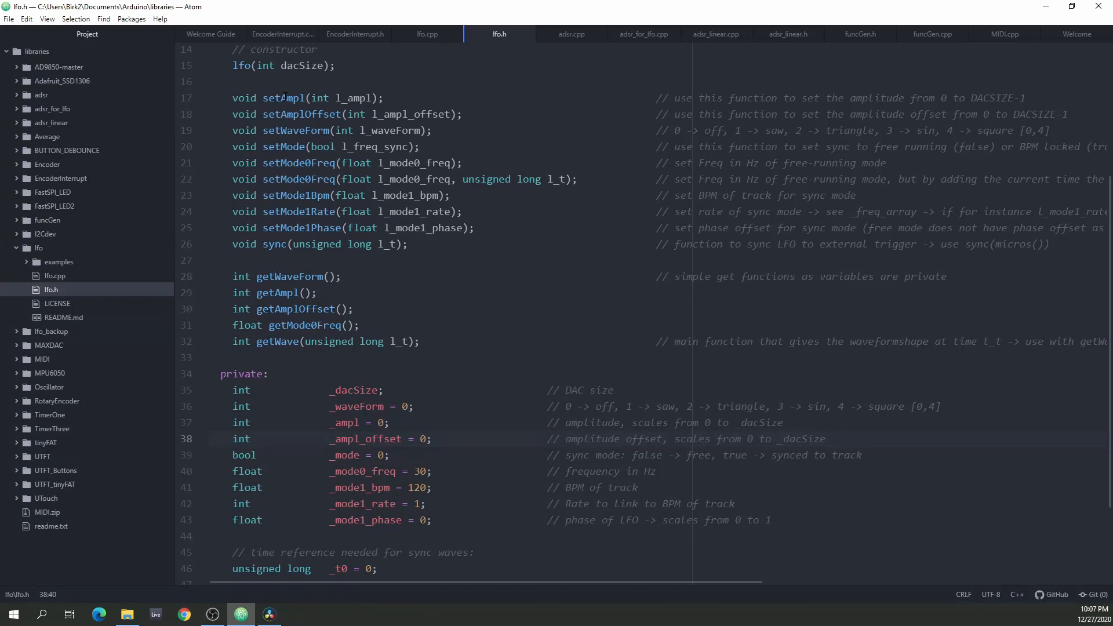
{"action": "left_click", "coordinate": [550, 439]}
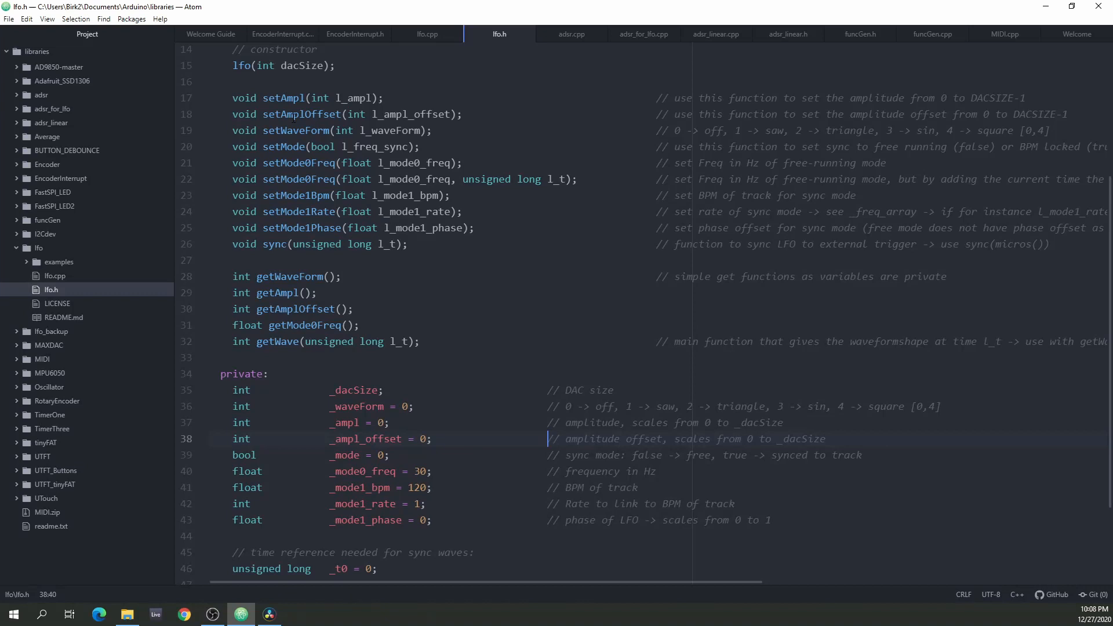